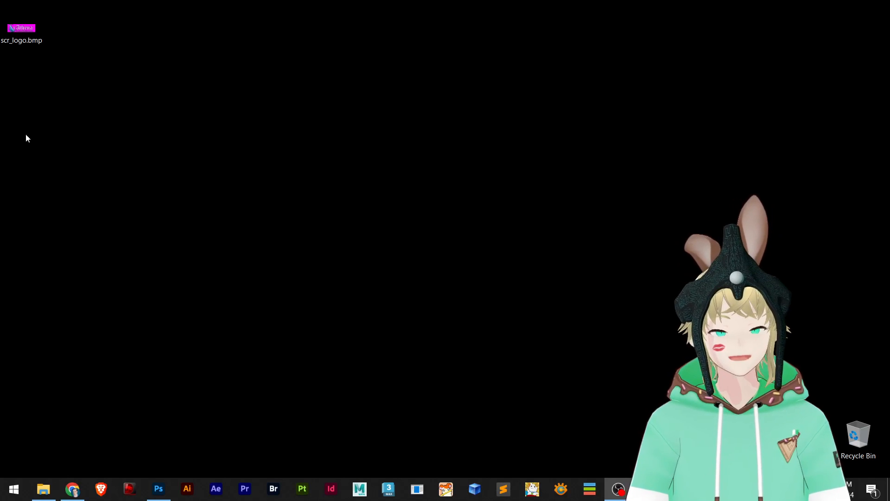
Select scr_logo.bmp in File Explorer, then clear the selection.
{"action": "left_click", "coordinate": [22, 27]}
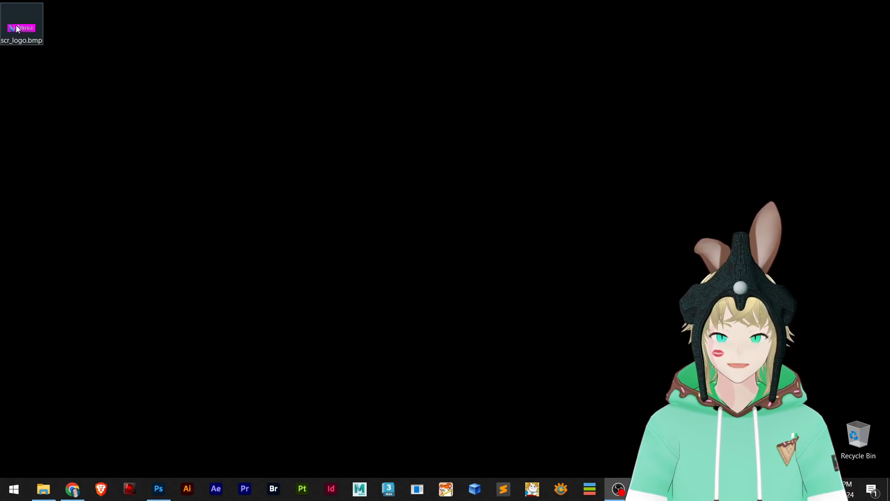
{"action": "mouse_move", "coordinate": [370, 217]}
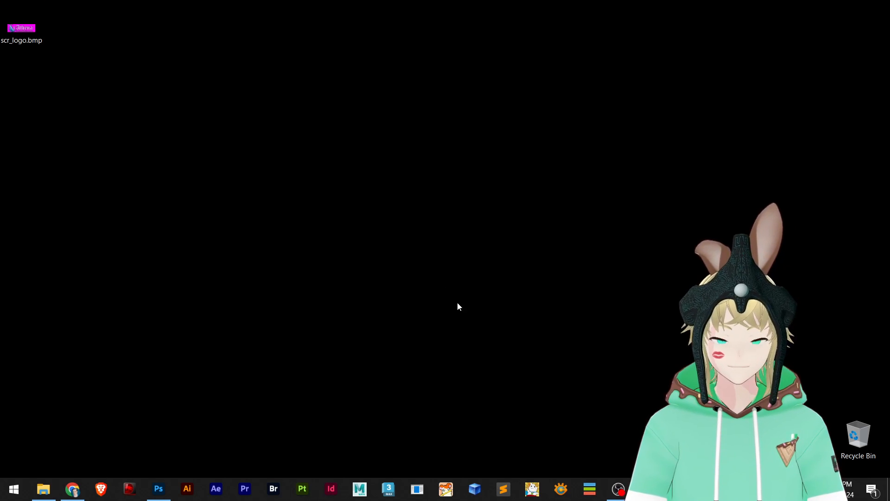
{"action": "mouse_move", "coordinate": [200, 139]}
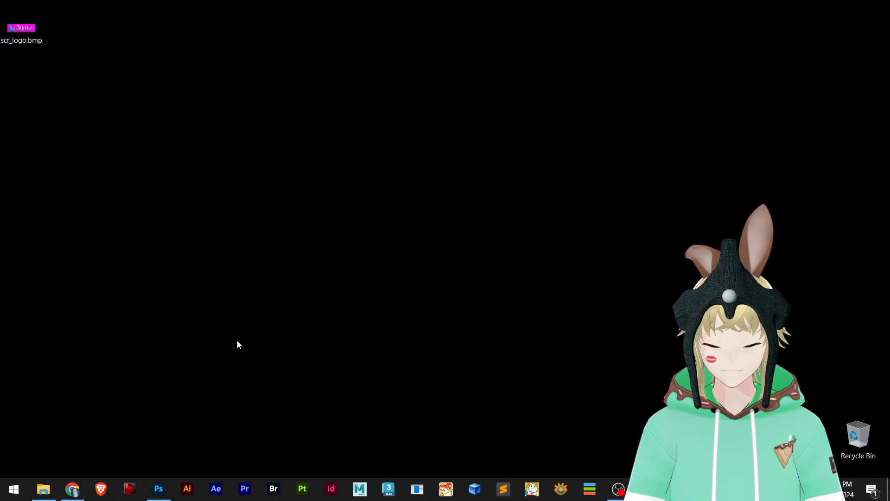
{"action": "left_click", "coordinate": [44, 489]}
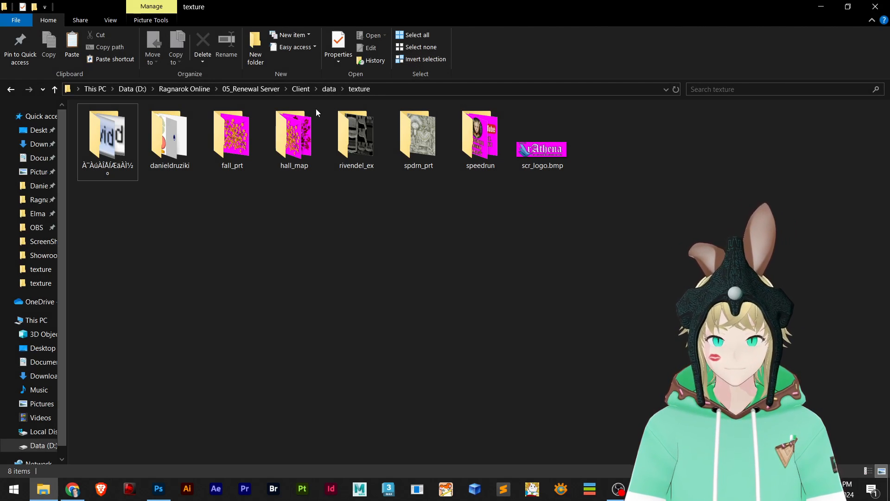
{"action": "left_click", "coordinate": [541, 137]}
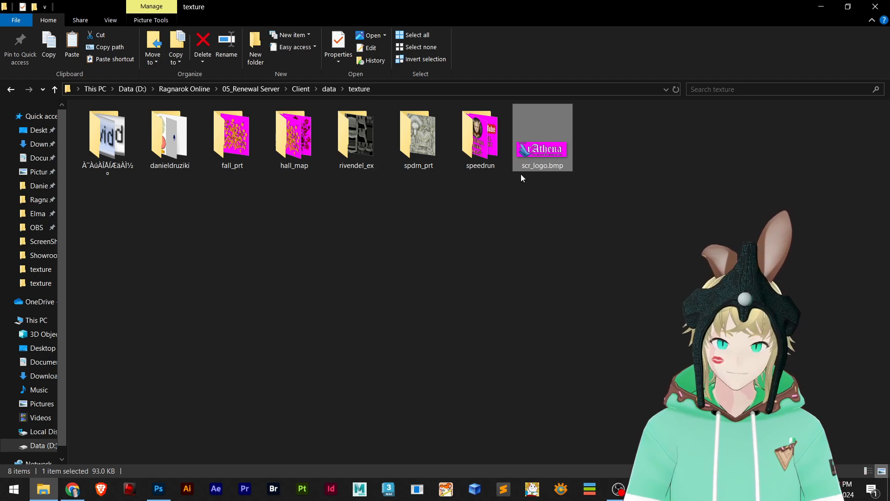
{"action": "left_click", "coordinate": [443, 220]}
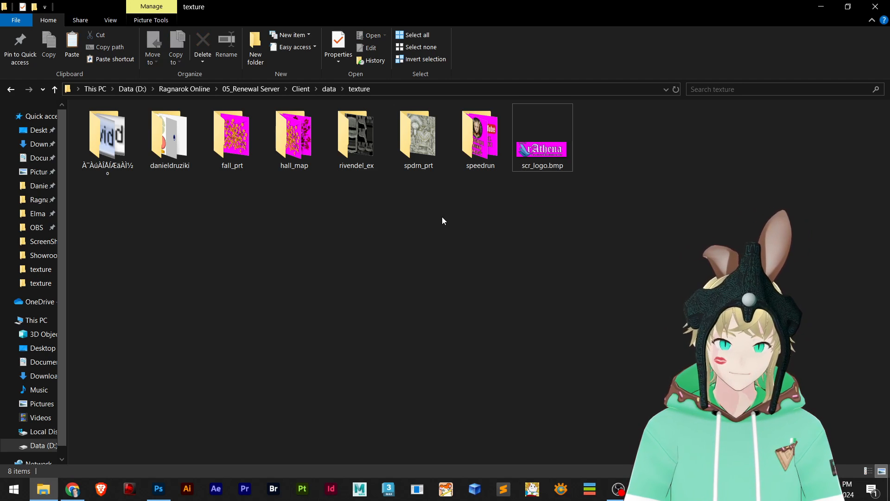
{"action": "left_click", "coordinate": [479, 134]}
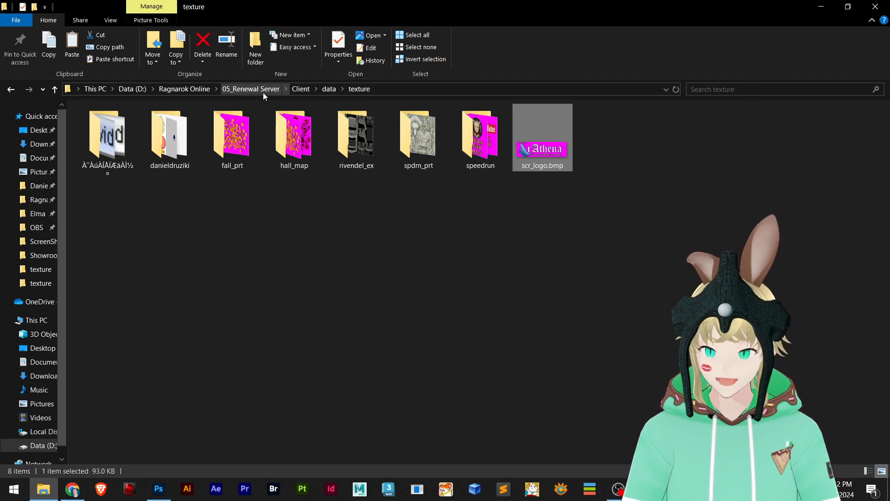
Go up to 05_Renewal Server, into Client, and open its data.grf archive.
{"action": "left_click", "coordinate": [251, 89]}
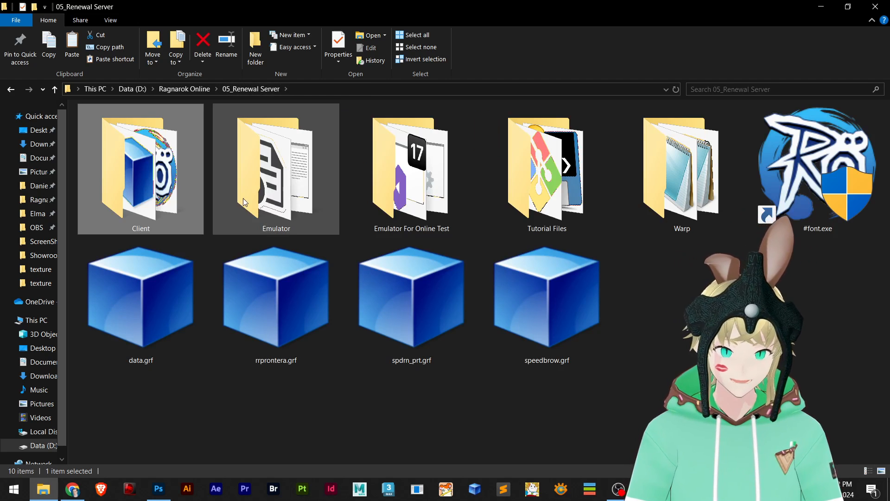
{"action": "double_click", "coordinate": [140, 165]}
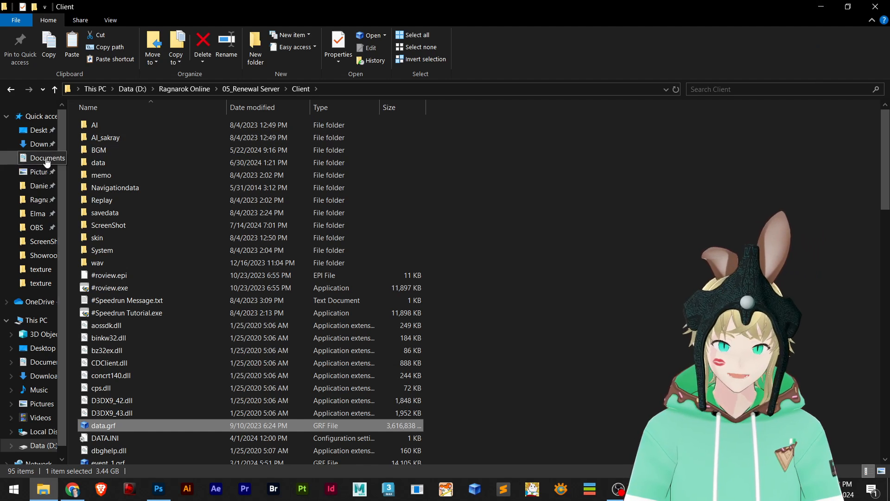
{"action": "double_click", "coordinate": [103, 425]}
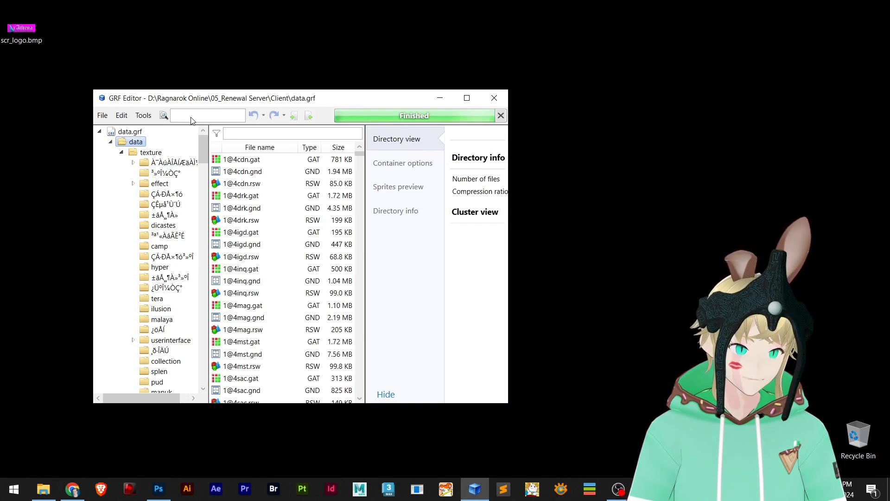
Search the archive for scr_logo, preview data\texture\scr_logo.bmp, then close GRF Editor.
{"action": "type", "text": "s"}
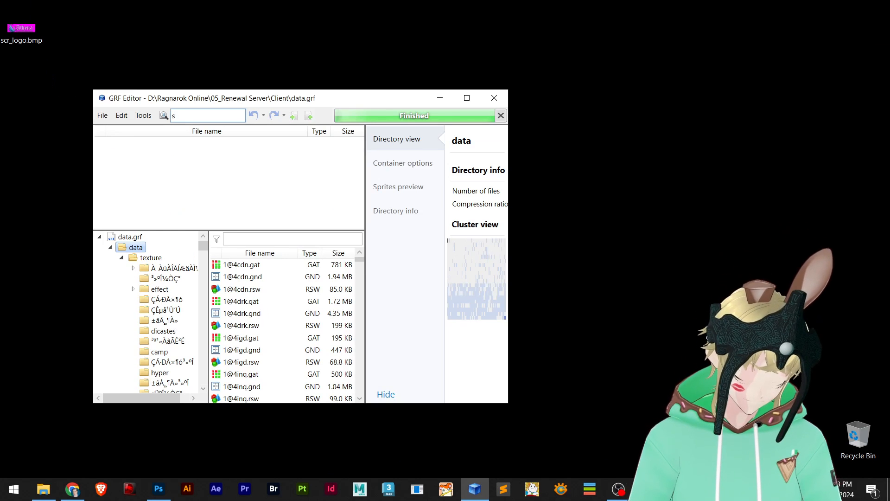
{"action": "type", "text": "cr_logo"}
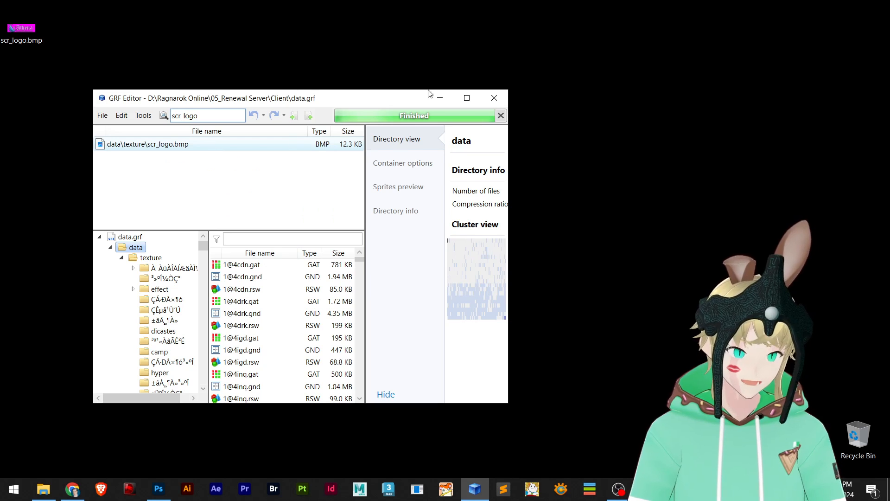
{"action": "left_click", "coordinate": [466, 97]}
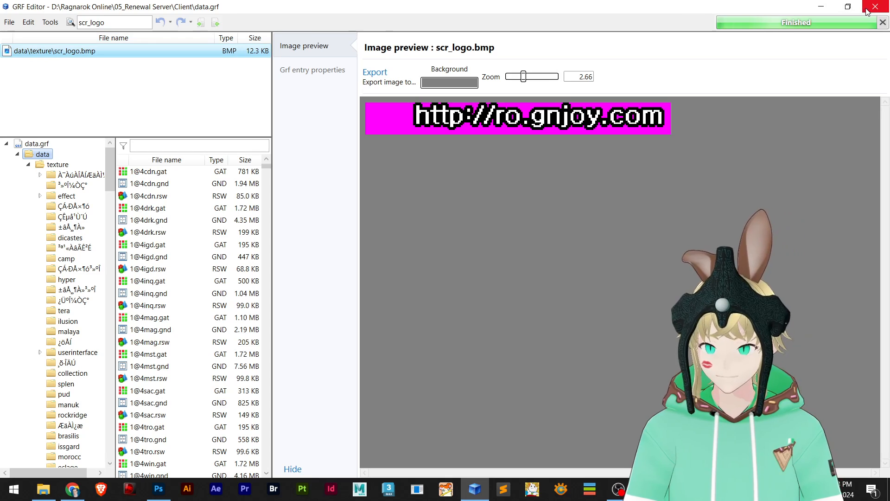
{"action": "left_click", "coordinate": [882, 6]}
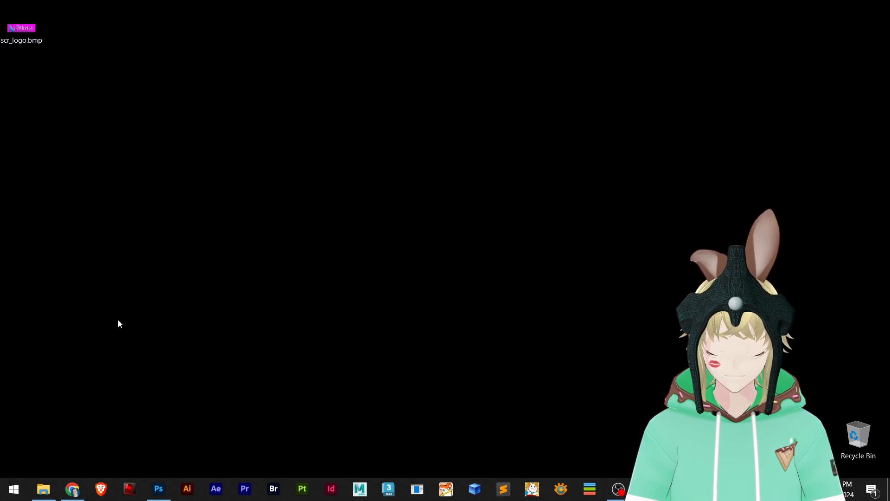
Browse Ragnarok Online > 01_Client > data toward the texture folder.
{"action": "left_click", "coordinate": [44, 488]}
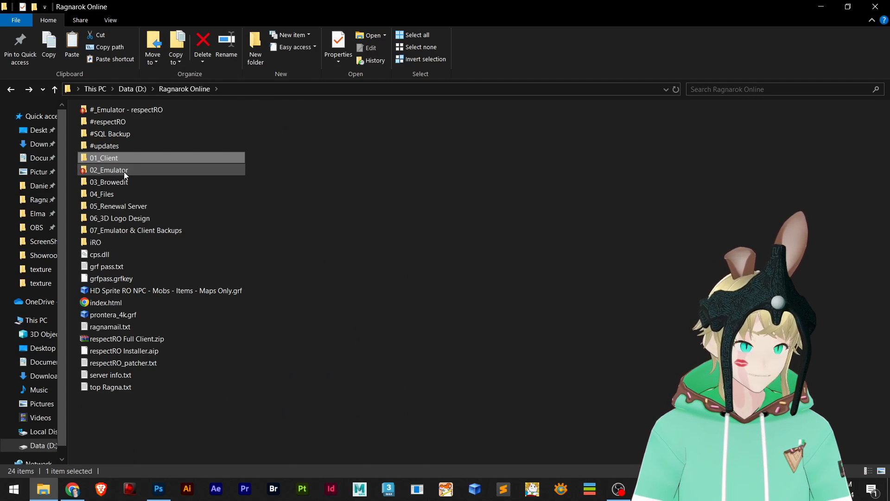
{"action": "double_click", "coordinate": [103, 158]}
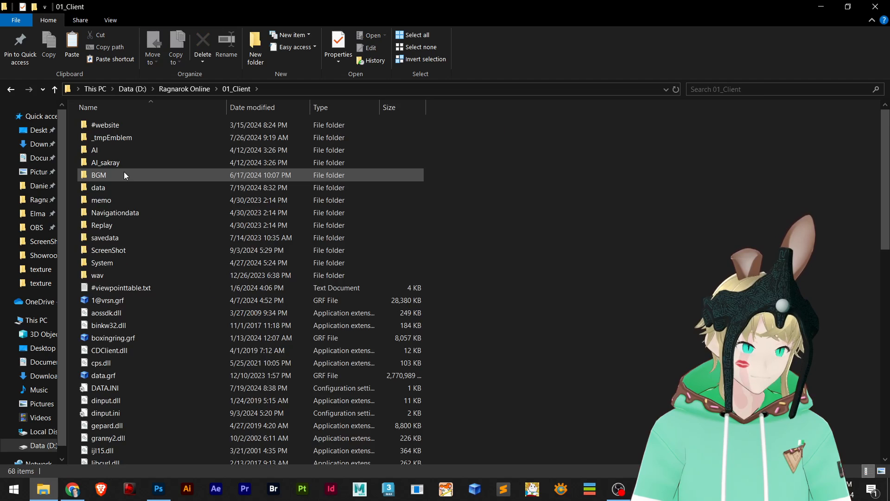
{"action": "left_click", "coordinate": [97, 187]}
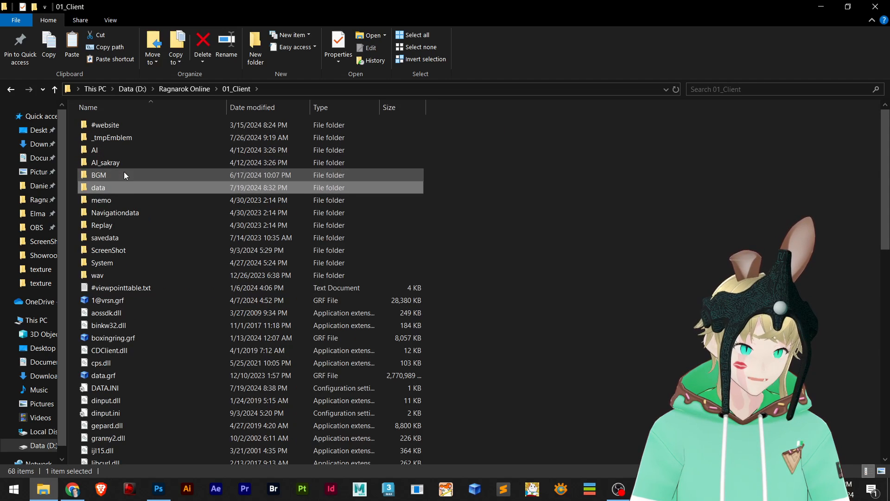
{"action": "double_click", "coordinate": [98, 187]}
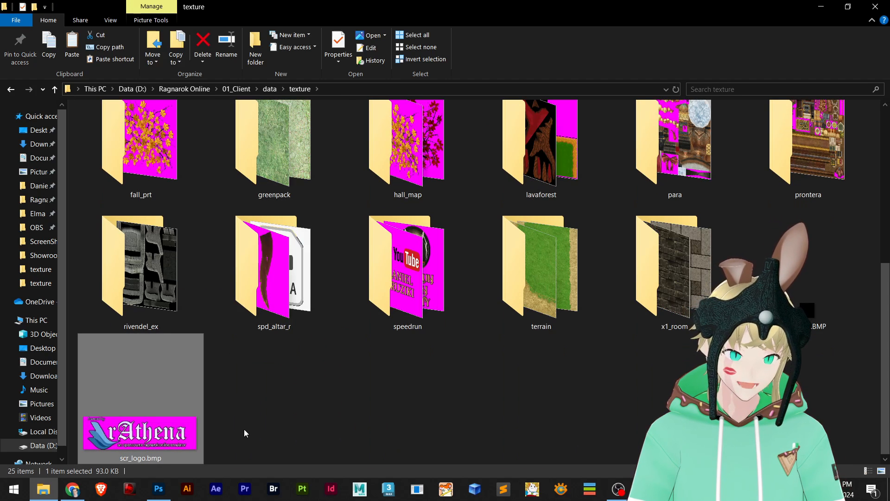
{"action": "mouse_move", "coordinate": [159, 489]}
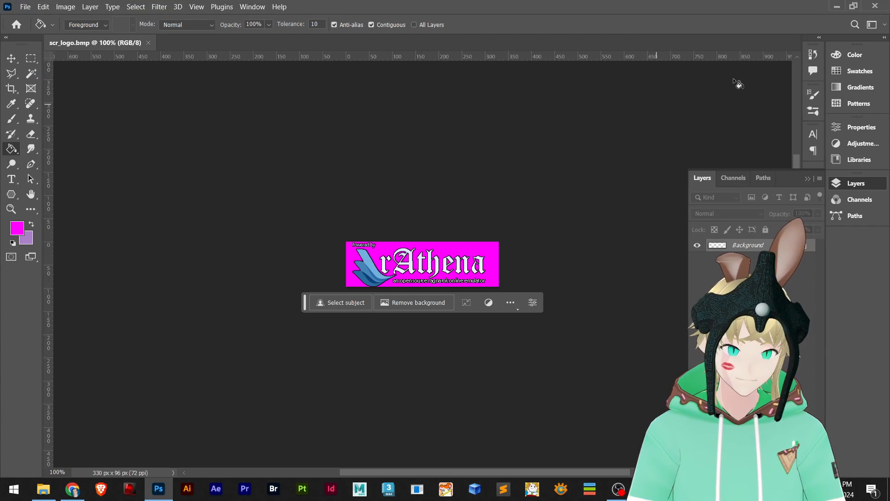
Navigate back up to 01_Client and open the ScreenShot folder.
{"action": "left_click", "coordinate": [43, 488]}
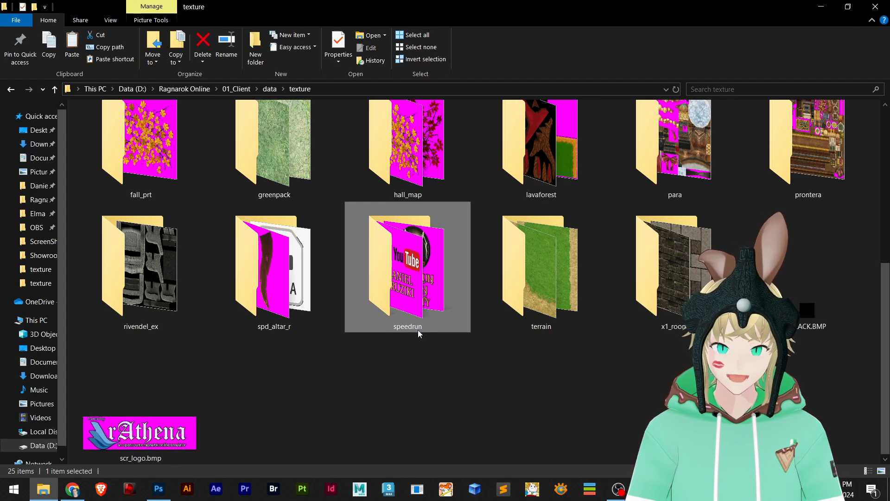
{"action": "left_click", "coordinate": [54, 89]}
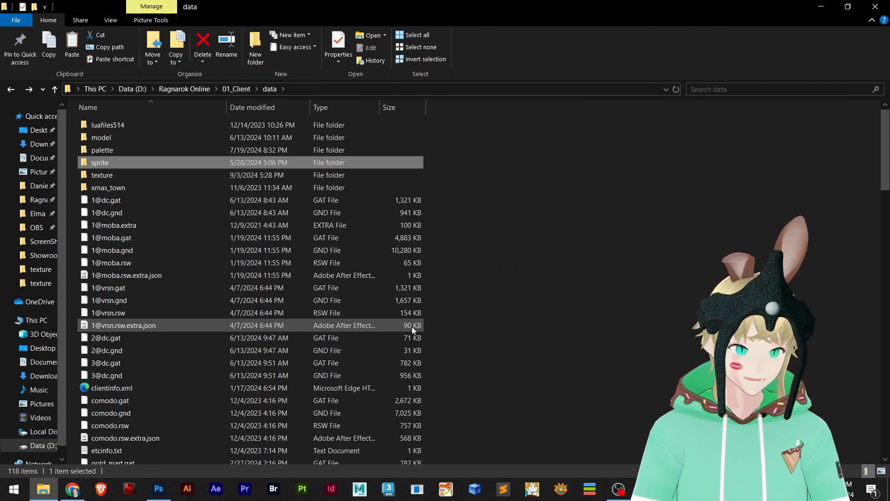
{"action": "left_click", "coordinate": [54, 89]}
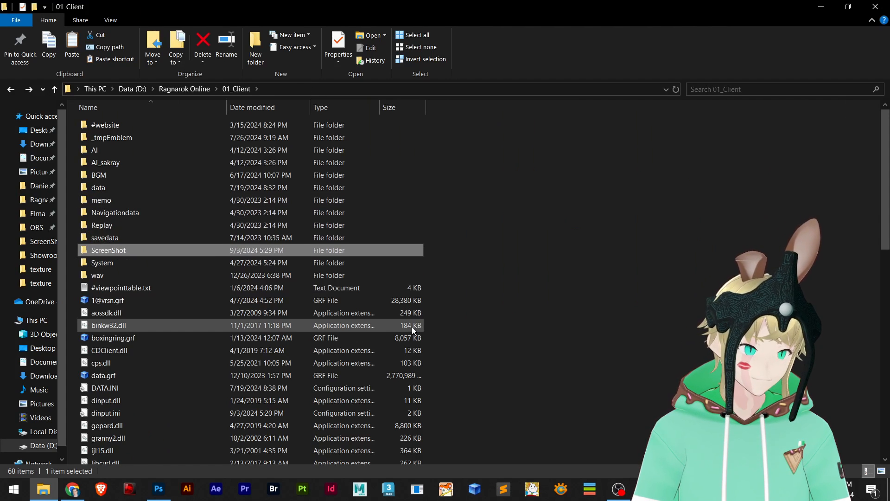
{"action": "double_click", "coordinate": [107, 250]}
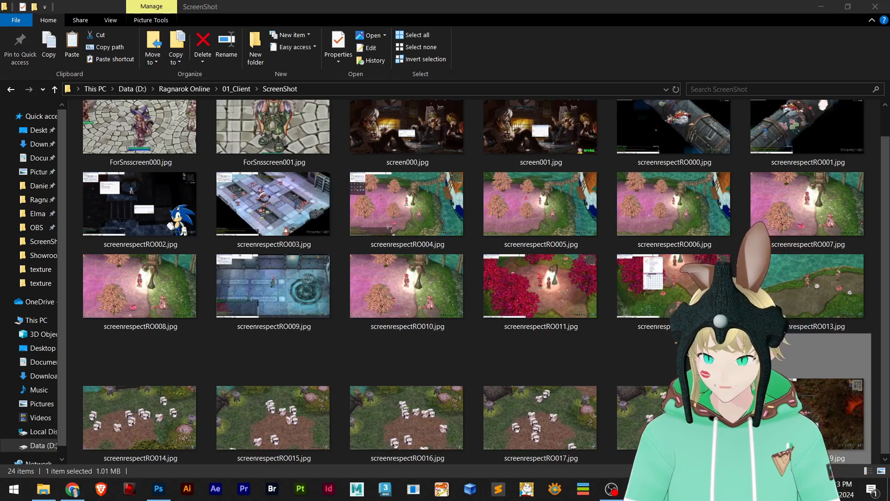
Open screenrespectRO018.jpg in Photos to view the RESPECTRO logo.
{"action": "double_click", "coordinate": [823, 417]}
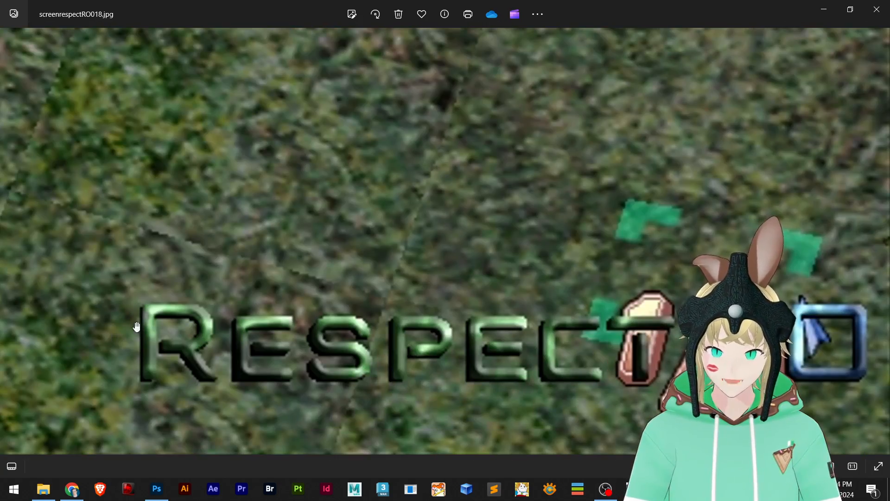
{"action": "mouse_move", "coordinate": [241, 379]}
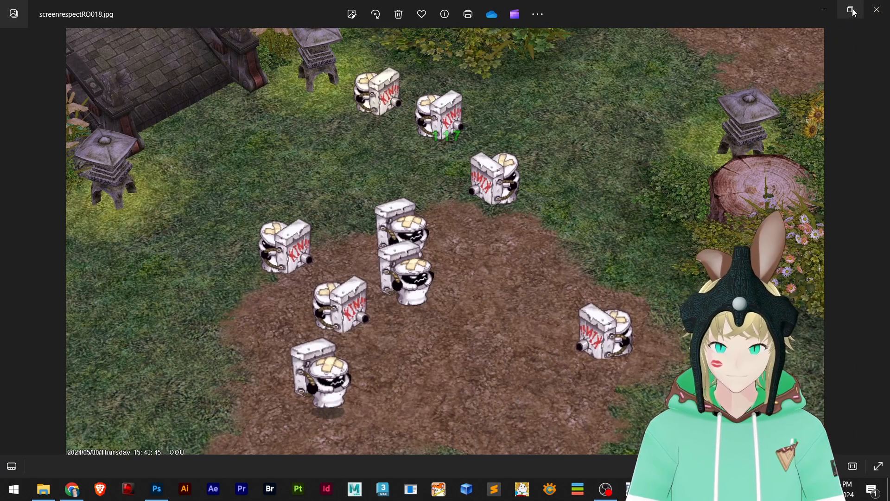
{"action": "mouse_move", "coordinate": [850, 9]}
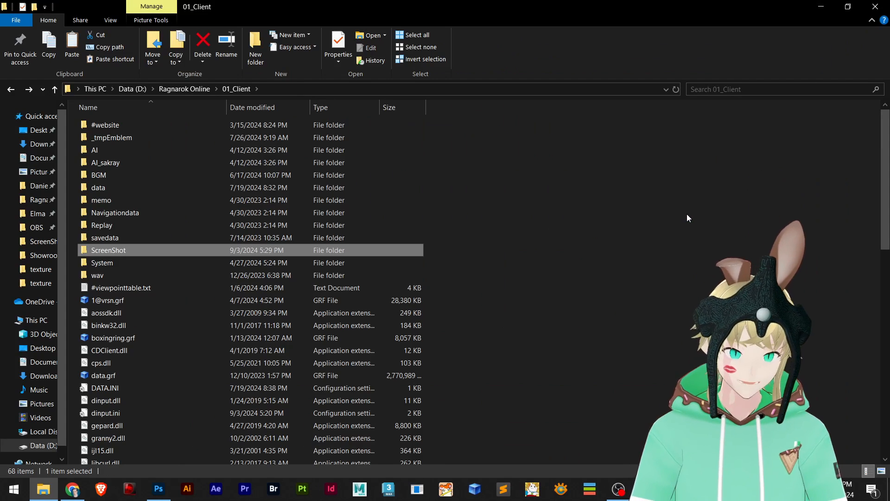
Find respectRO.exe in the 01_Client folder and launch the game client.
{"action": "scroll", "scroll_direction": "down", "scroll_amount": 3}
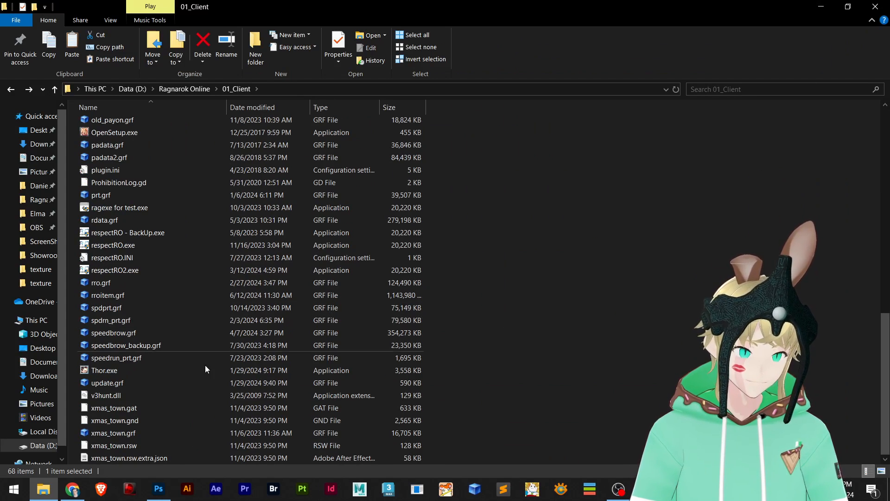
{"action": "mouse_move", "coordinate": [120, 207]}
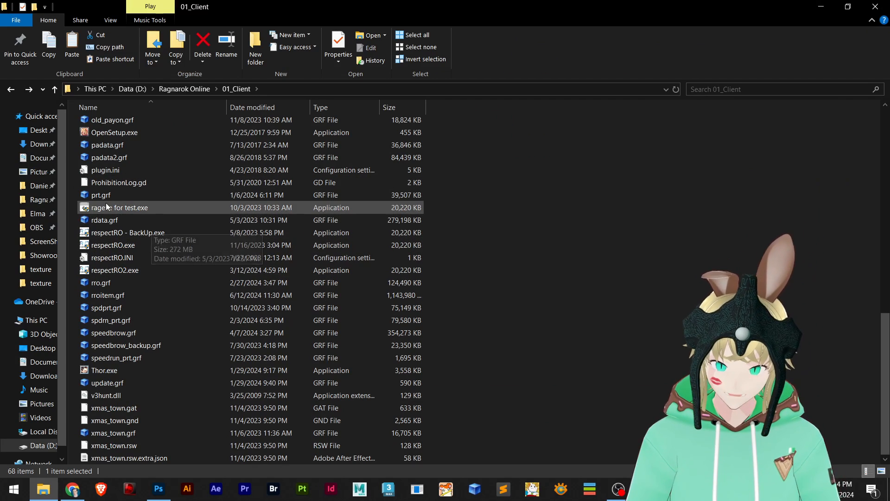
{"action": "scroll", "scroll_direction": "up", "scroll_amount": 3}
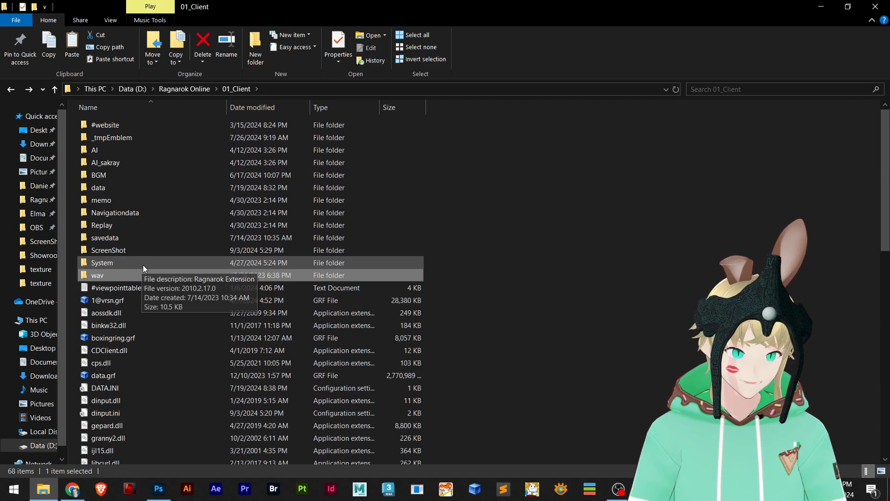
{"action": "scroll", "scroll_direction": "down", "scroll_amount": 3}
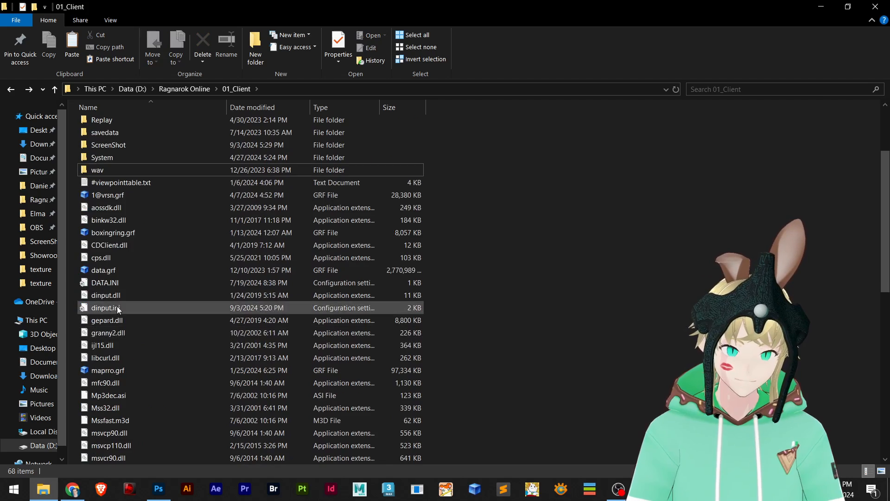
{"action": "scroll", "scroll_direction": "down", "scroll_amount": 3}
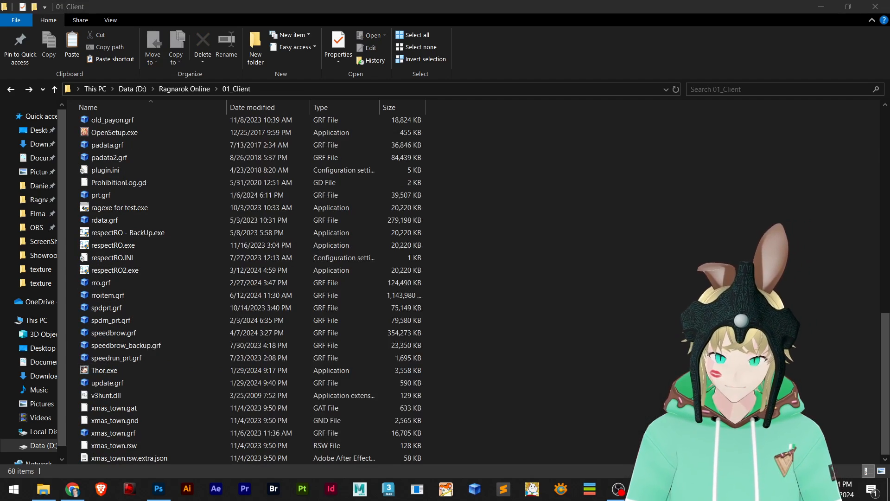
{"action": "left_click", "coordinate": [113, 245]}
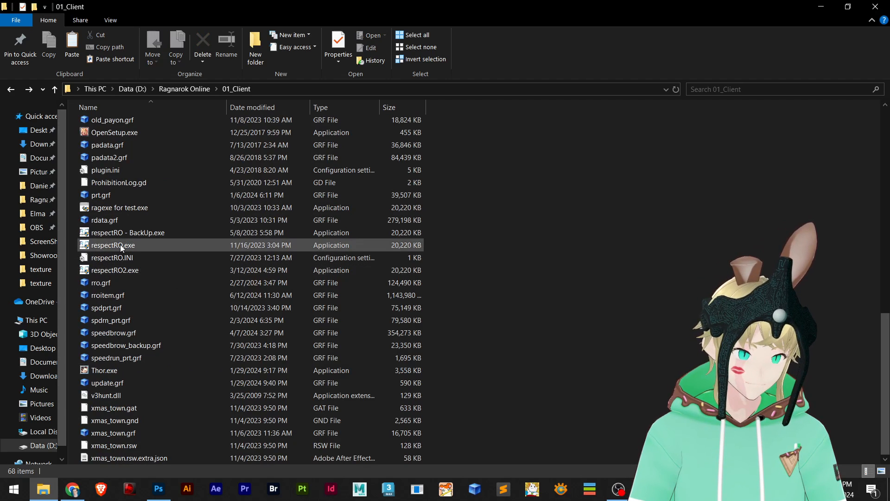
{"action": "left_click", "coordinate": [114, 245]}
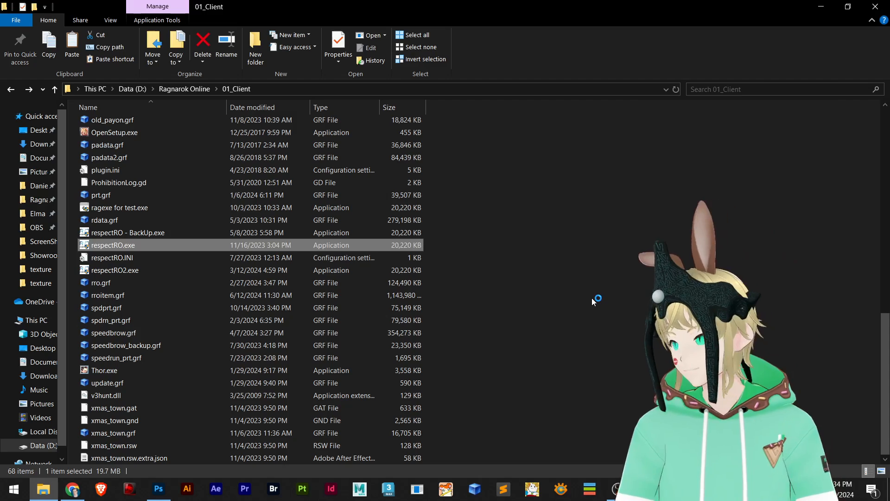
{"action": "double_click", "coordinate": [112, 244]}
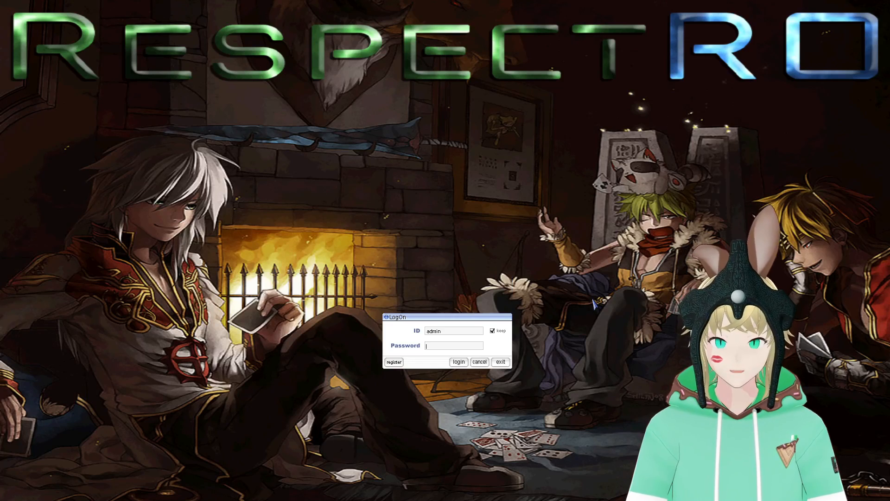
Log in with the Speedrun character, dismiss the attendance window, screenshot and exit the game.
{"action": "left_click", "coordinate": [457, 362]}
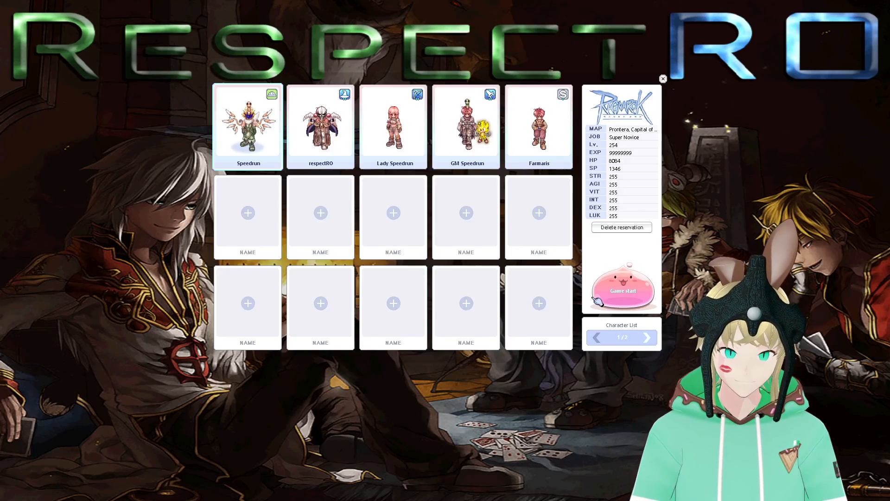
{"action": "left_click", "coordinate": [622, 290]}
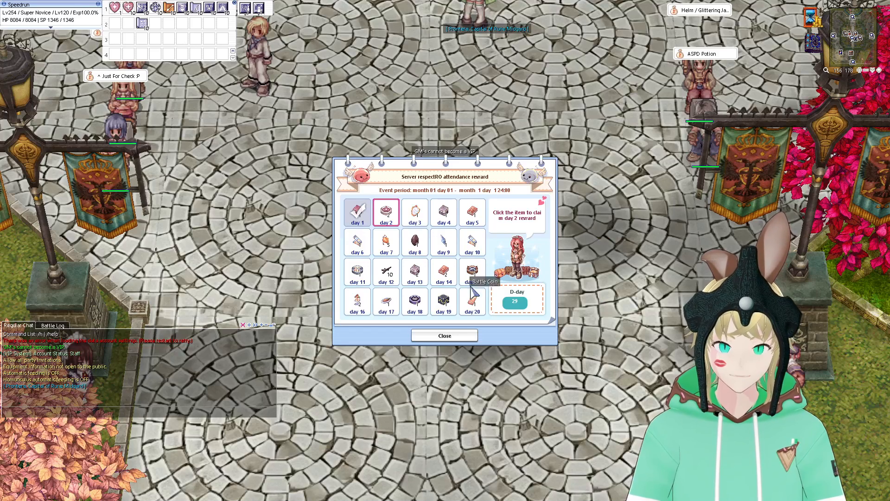
{"action": "left_click", "coordinate": [444, 334]}
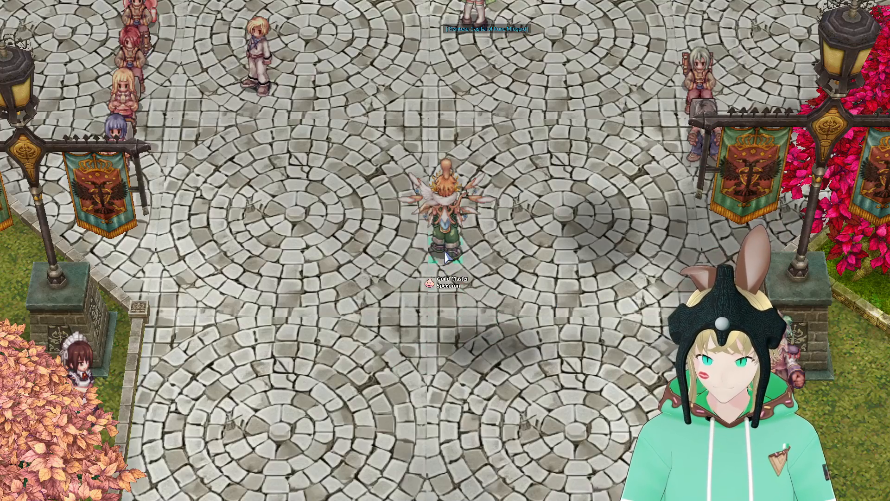
{"action": "left_click", "coordinate": [155, 360]}
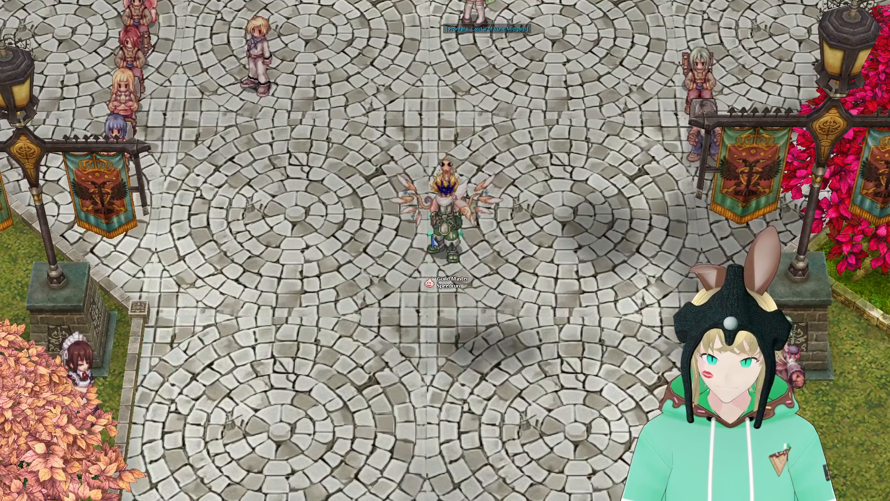
{"action": "left_click", "coordinate": [159, 334]}
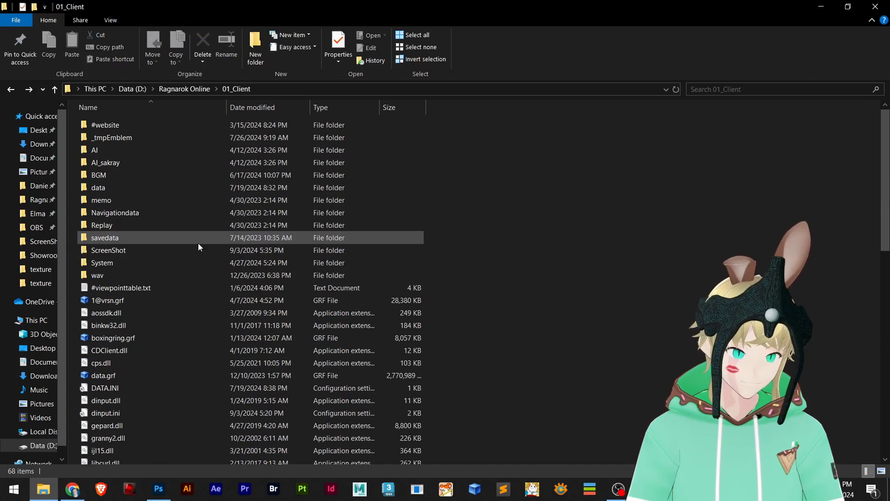
Review the newest screenshot screenrespectRO022.jpg from the ScreenShot folder and close it.
{"action": "left_click", "coordinate": [108, 250]}
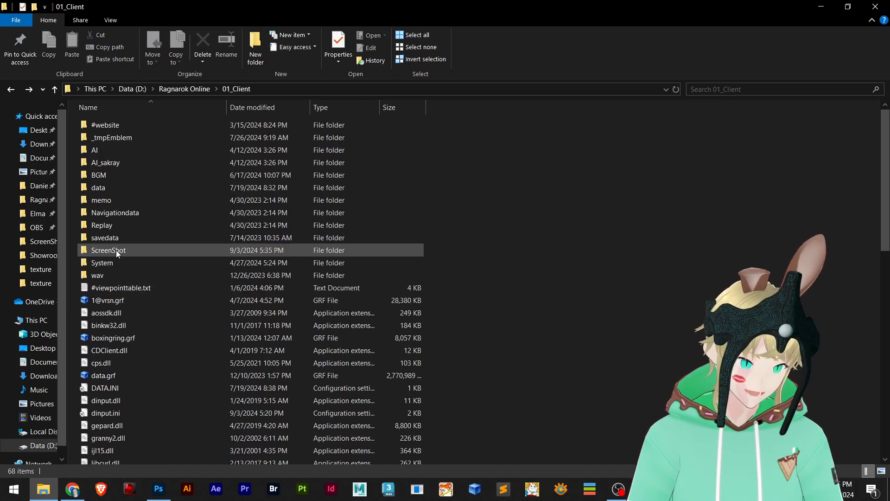
{"action": "double_click", "coordinate": [107, 249]}
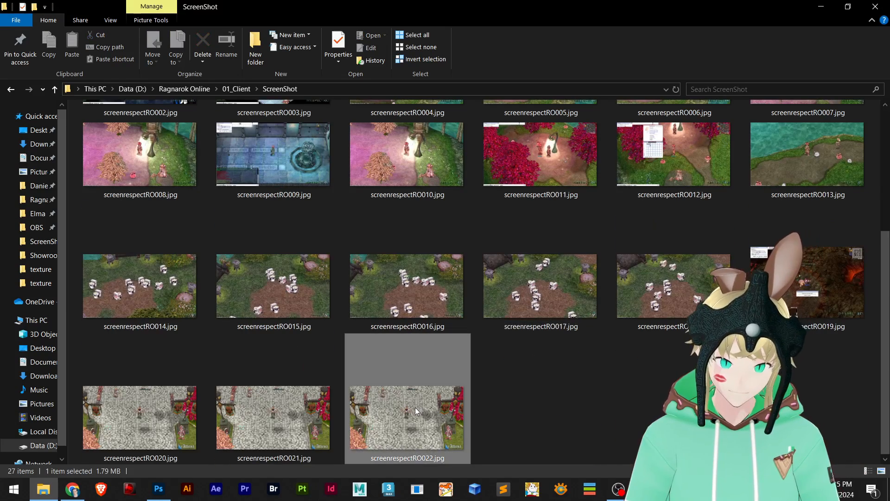
{"action": "double_click", "coordinate": [407, 417]}
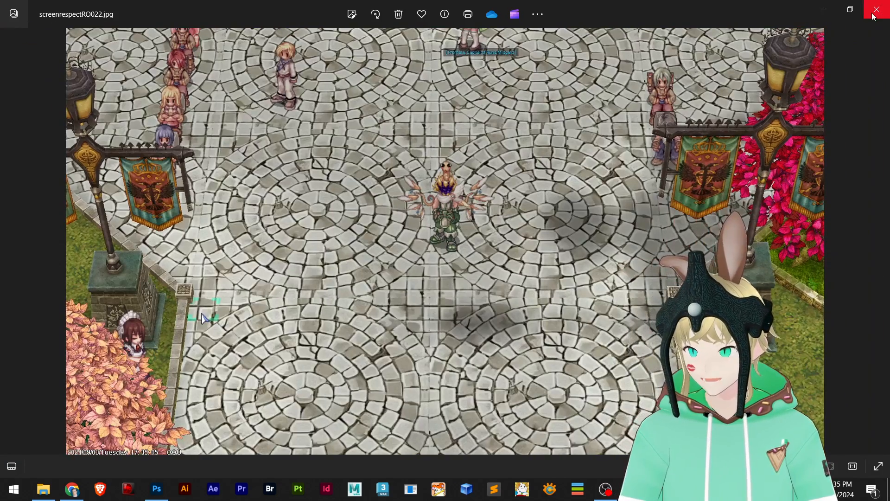
{"action": "left_click", "coordinate": [879, 10]}
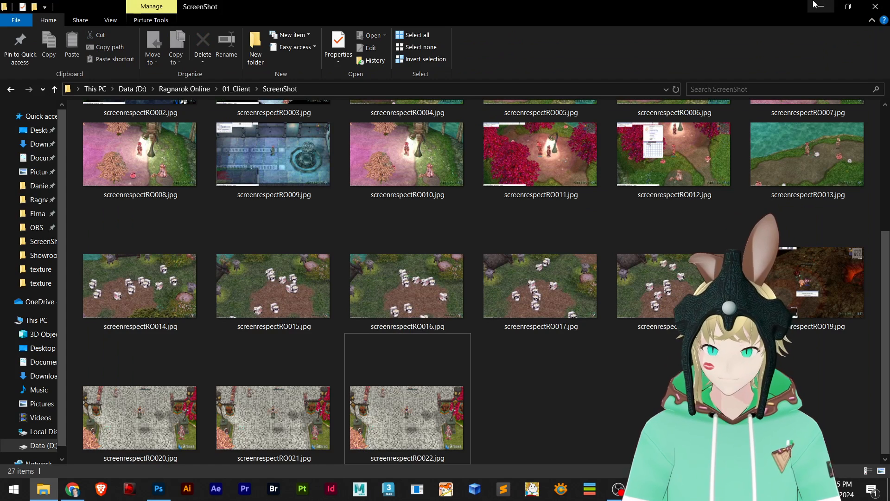
Return to 01_Client and switch to scr_logo.bmp in Photoshop.
{"action": "left_click", "coordinate": [237, 89]}
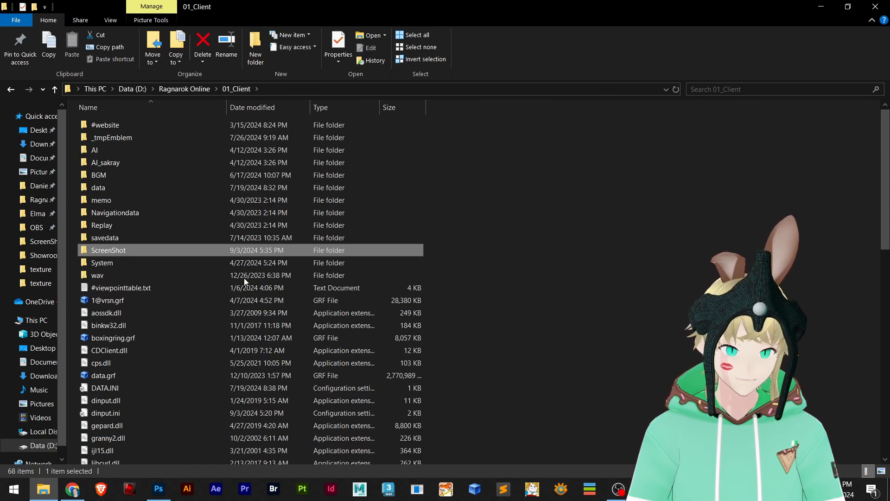
{"action": "left_click", "coordinate": [159, 489]}
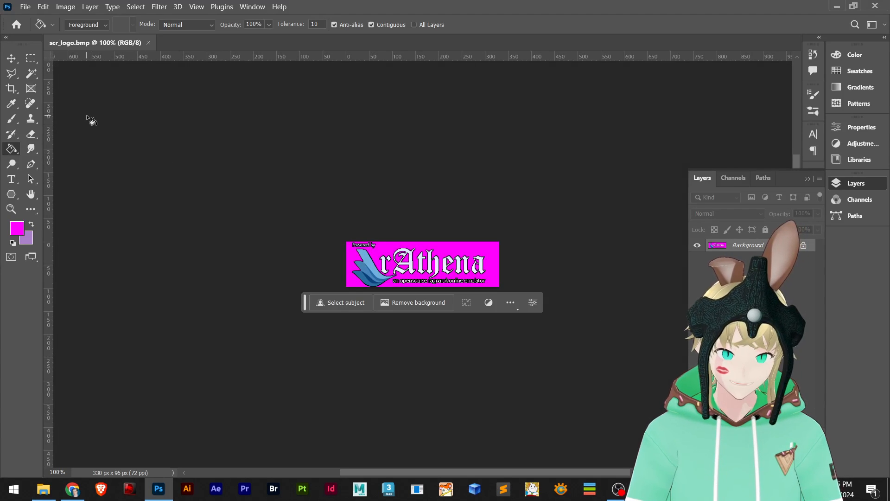
Inspect the logo by zooming in and back to actual size.
{"action": "left_click", "coordinate": [10, 209]}
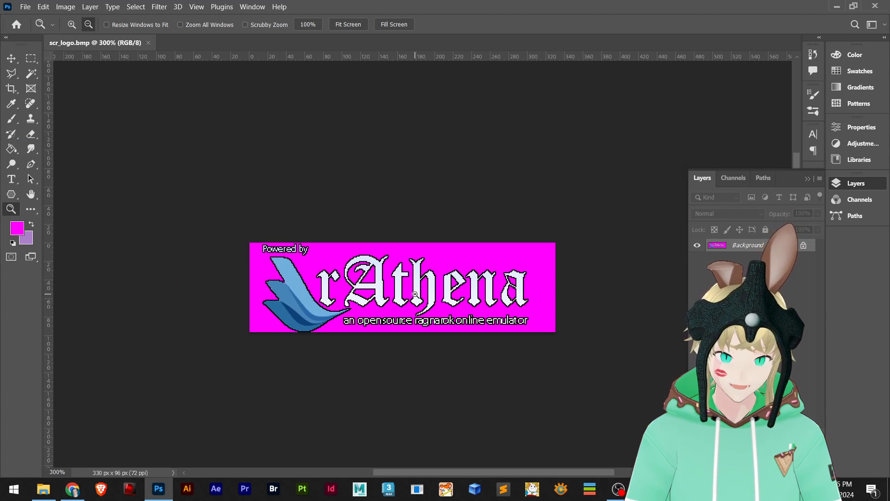
{"action": "left_click", "coordinate": [88, 24]}
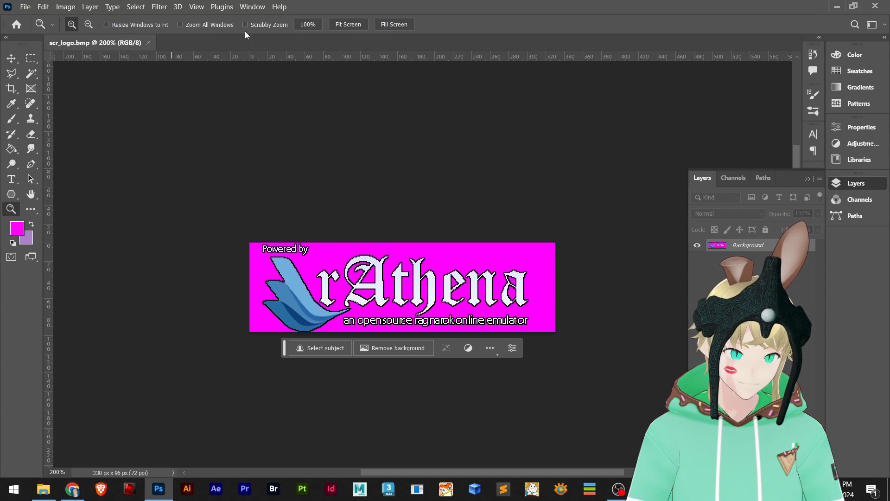
{"action": "left_click", "coordinate": [394, 25]}
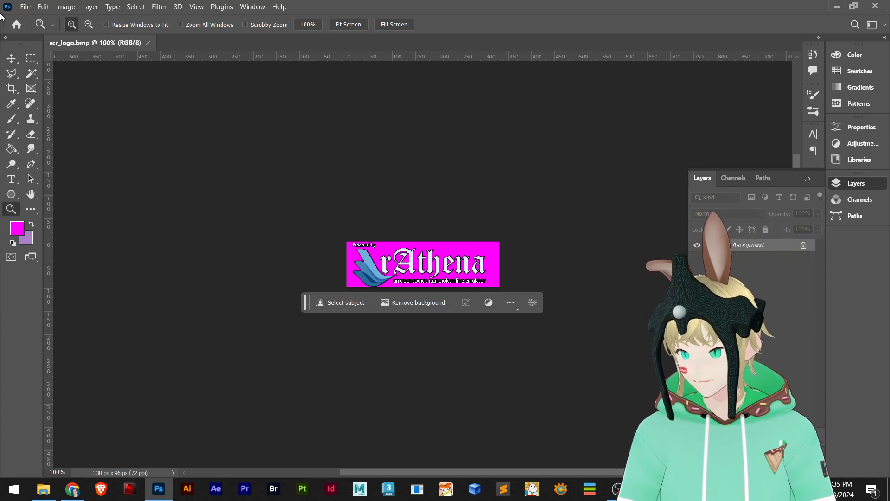
Resize scr_logo.bmp to 660 × 192 px via Image Size.
{"action": "left_click", "coordinate": [65, 7]}
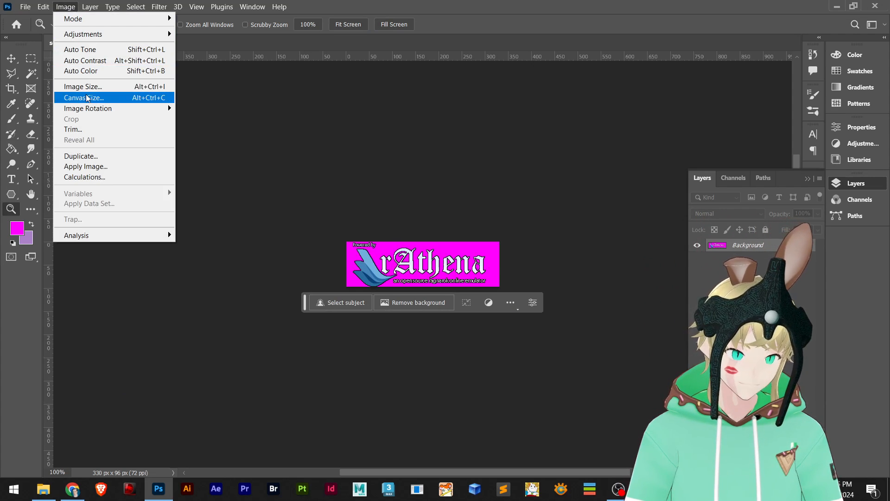
{"action": "left_click", "coordinate": [83, 86]}
{"action": "type", "text": "192"}
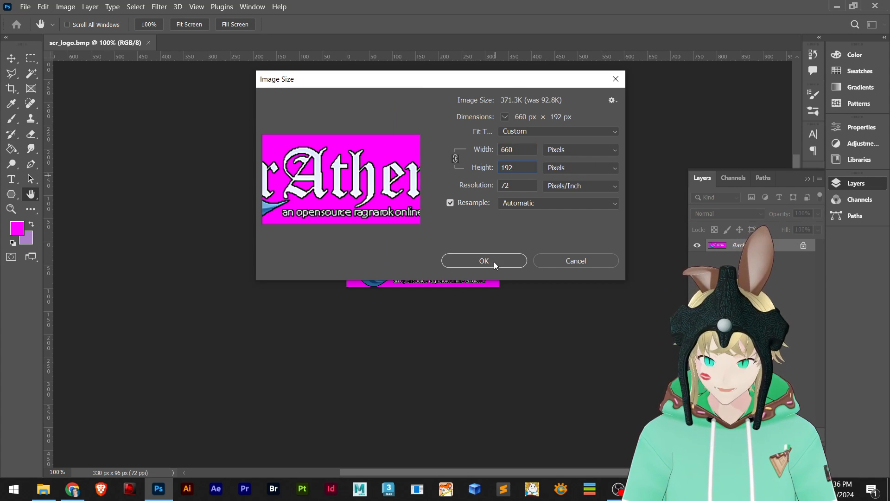
{"action": "left_click", "coordinate": [483, 260]}
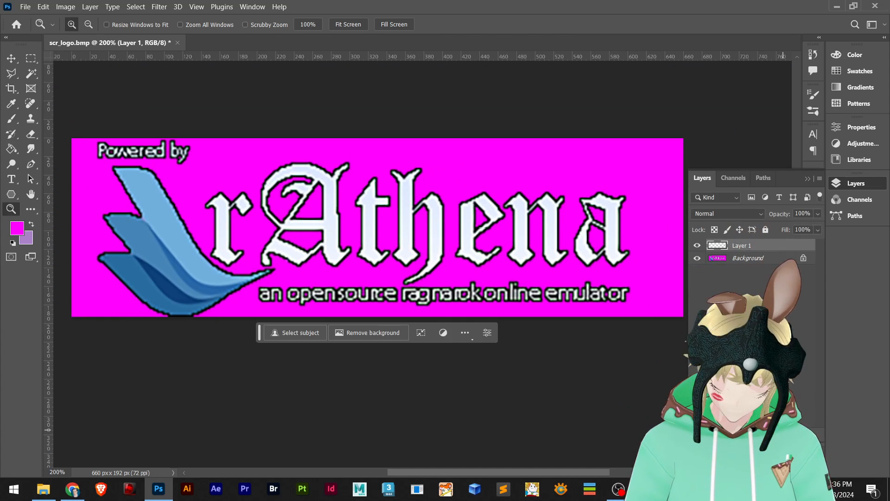
Fill the new layer solid magenta with the Paint Bucket, then minimize Photoshop.
{"action": "left_click", "coordinate": [11, 148]}
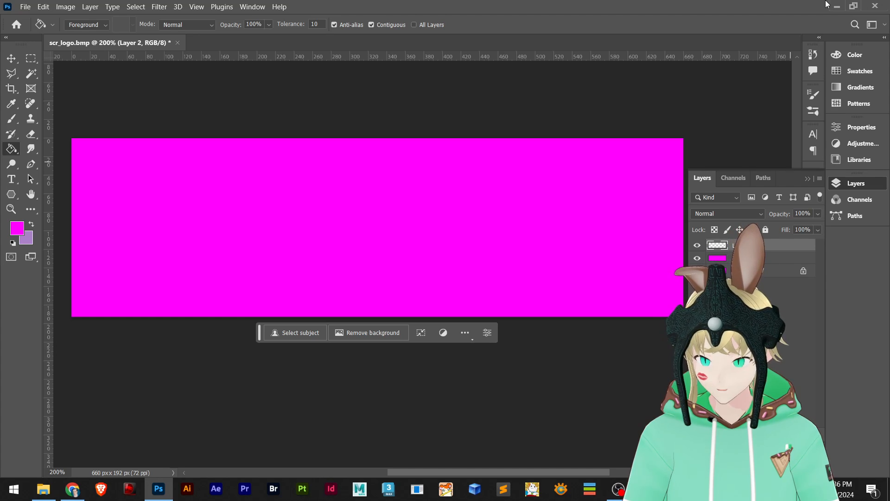
{"action": "left_click", "coordinate": [835, 6]}
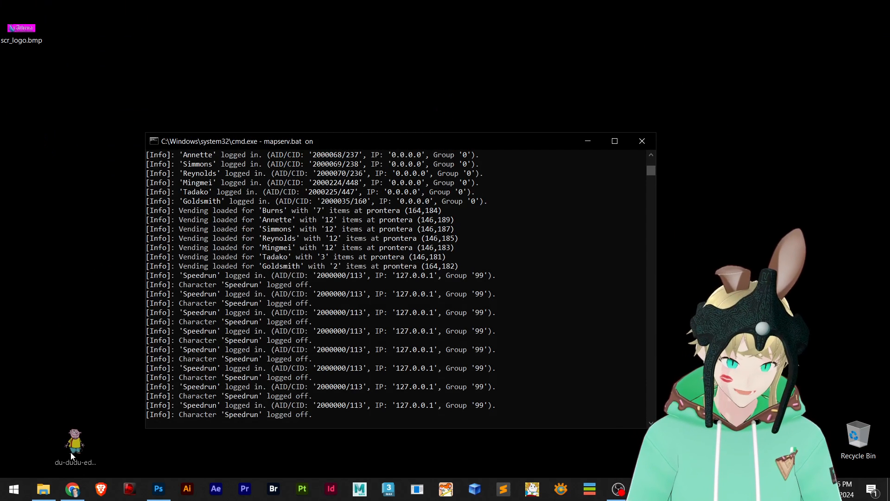
Place the du-dudu-edu cartoon as a layer on the magenta banner and bring up its layer options.
{"action": "left_click", "coordinate": [157, 488]}
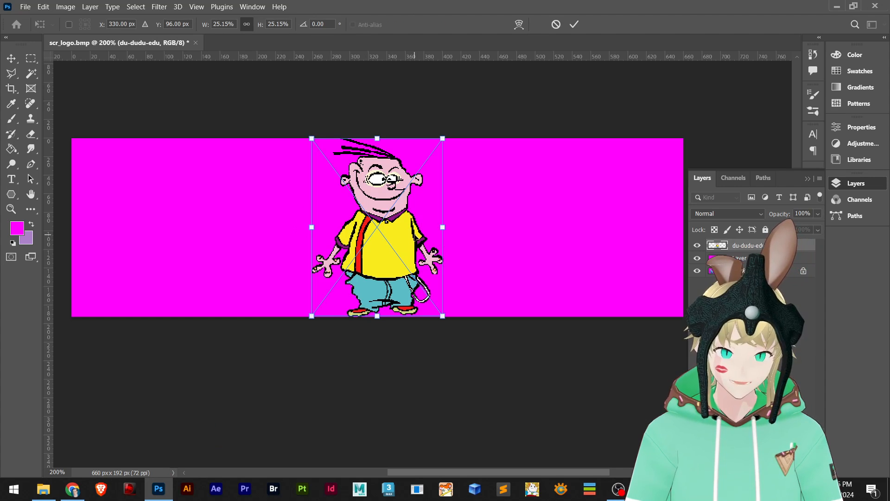
{"action": "right_click", "coordinate": [748, 245]}
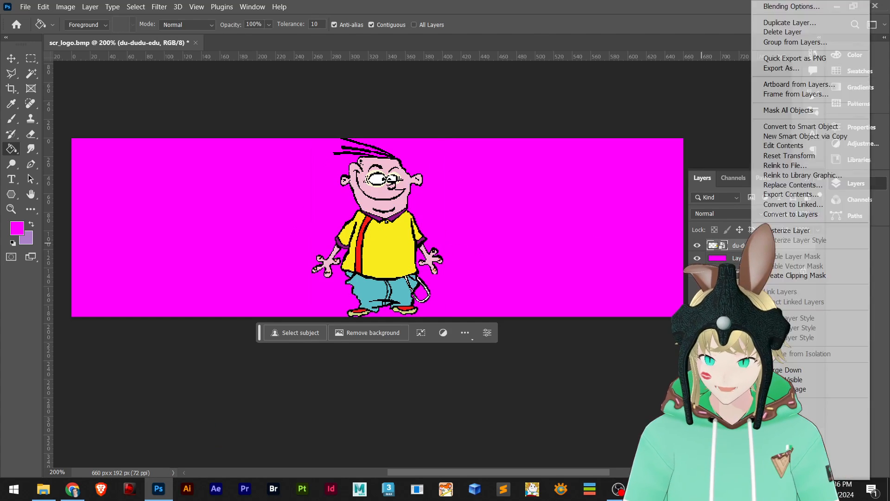
{"action": "mouse_move", "coordinate": [801, 126]}
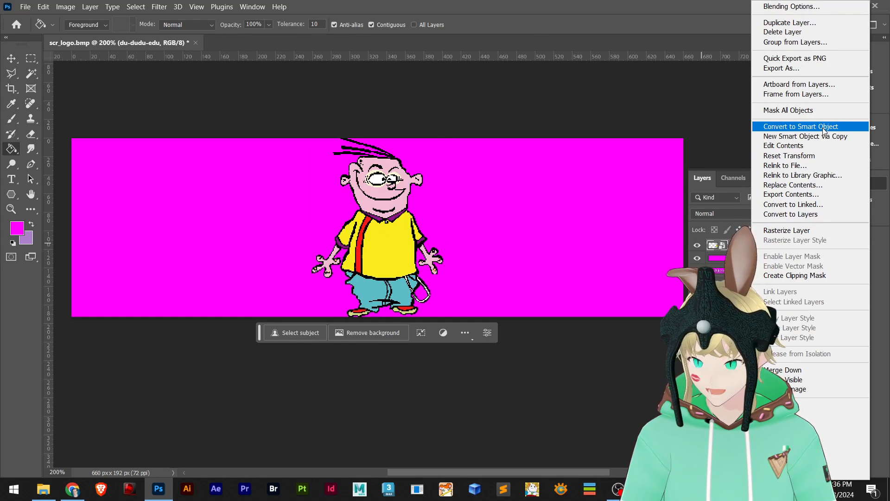
{"action": "mouse_move", "coordinate": [786, 165]}
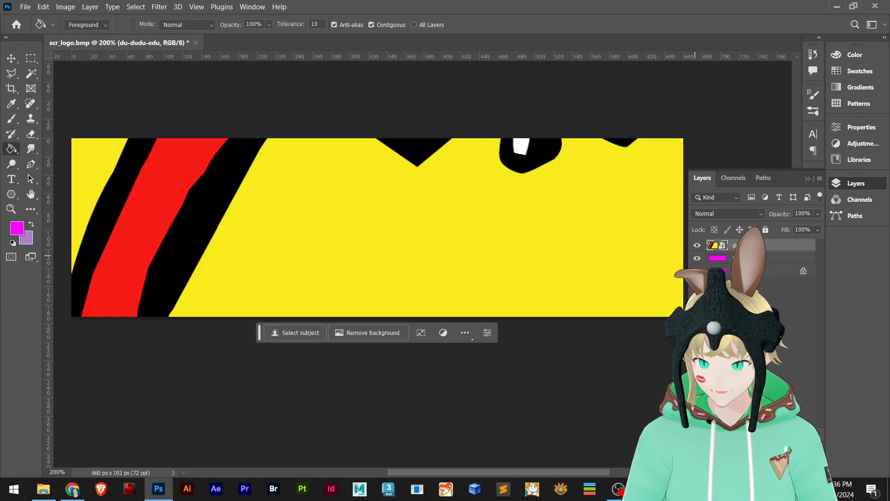
{"action": "mouse_move", "coordinate": [539, 237]}
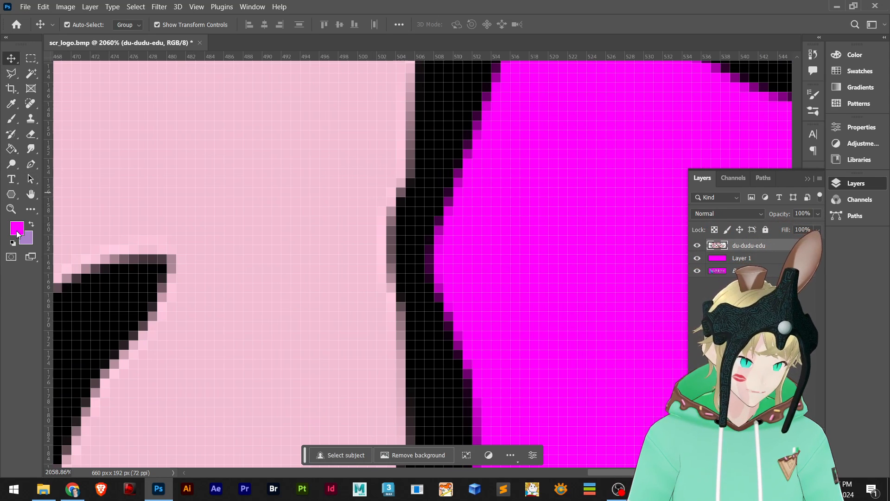
Set the foreground colour to the darker outline magenta #ae00ae via the colour picker.
{"action": "left_click", "coordinate": [17, 227]}
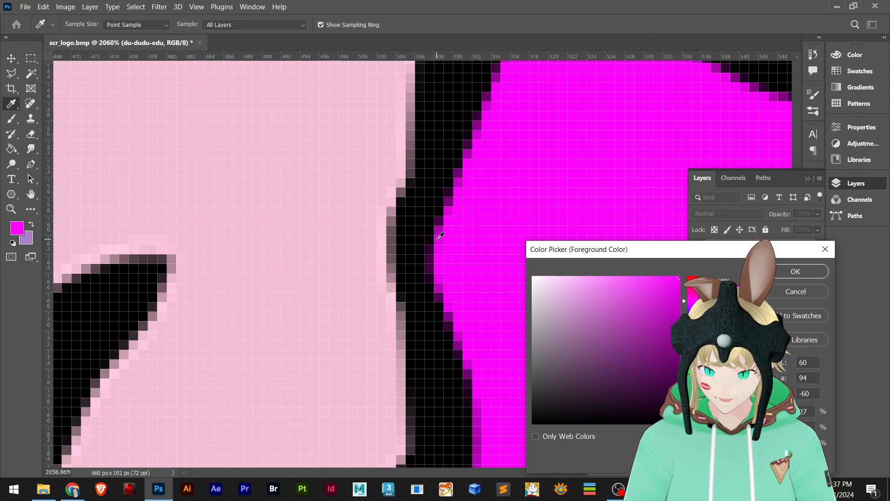
{"action": "left_click", "coordinate": [624, 299]}
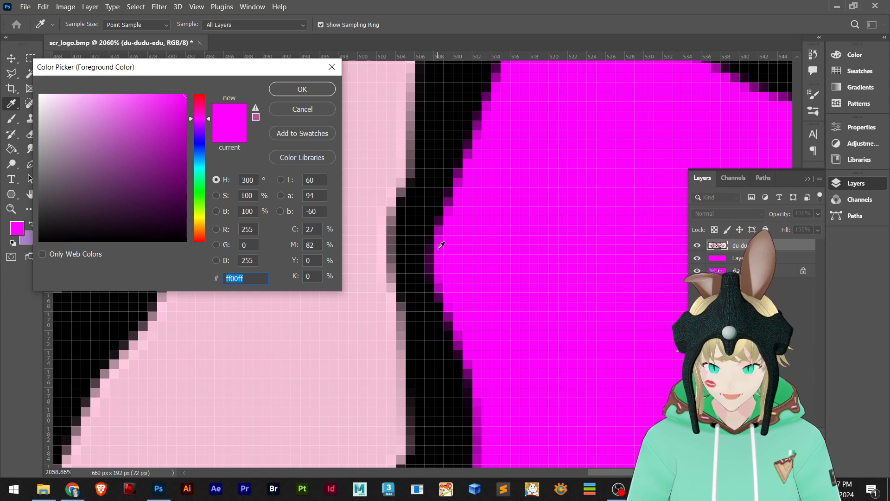
{"action": "left_click", "coordinate": [185, 101]}
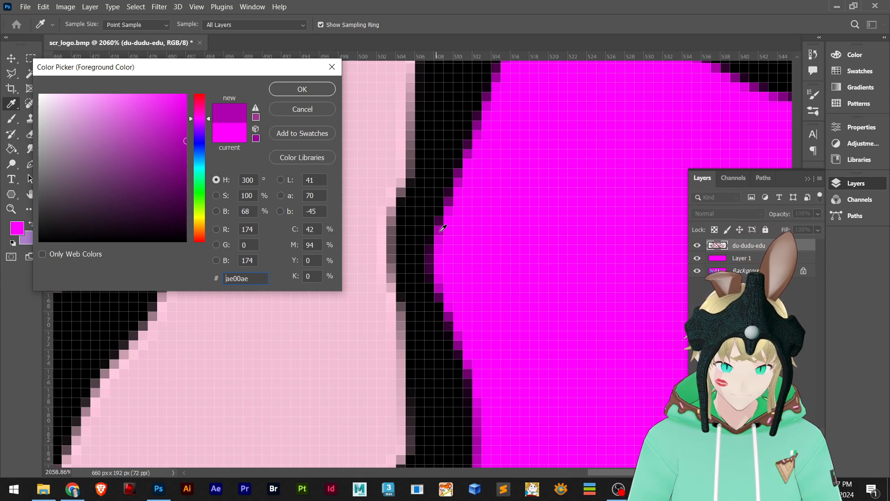
{"action": "left_click", "coordinate": [301, 89]}
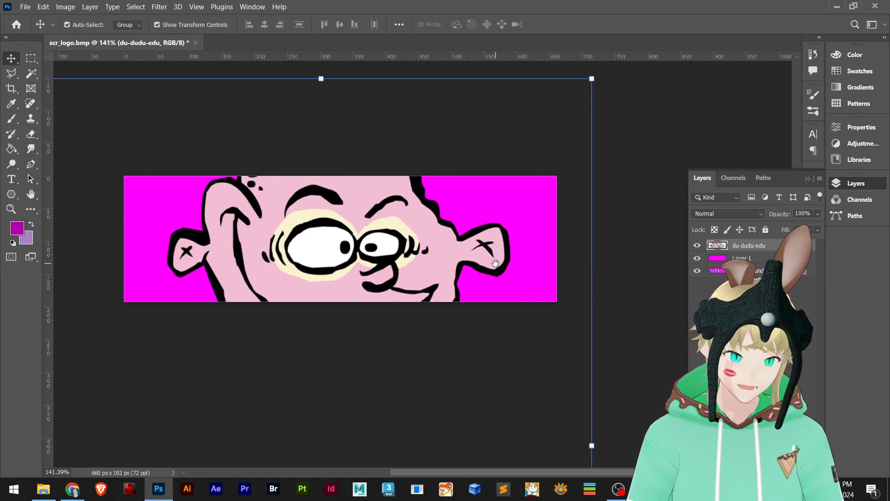
Save a copy of the logo as a 24-bit BMP in the texture folder and minimize Photoshop.
{"action": "left_click", "coordinate": [30, 58]}
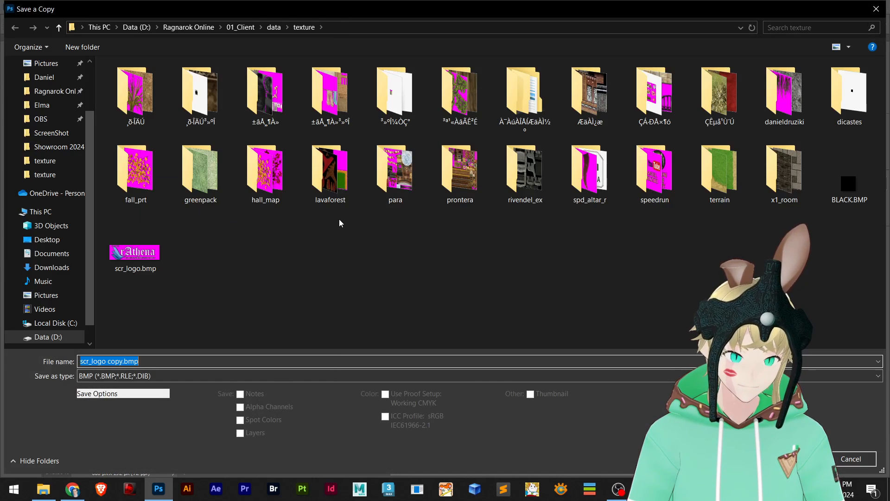
{"action": "left_click", "coordinate": [135, 252]}
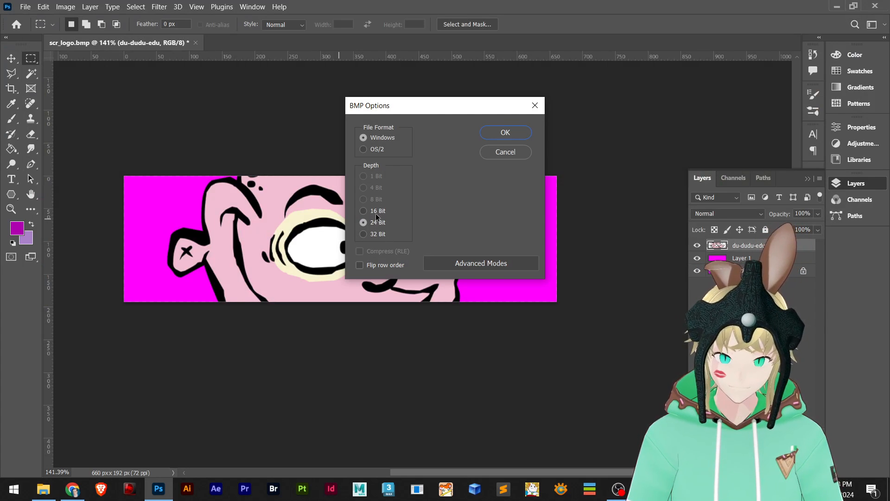
{"action": "left_click", "coordinate": [504, 132]}
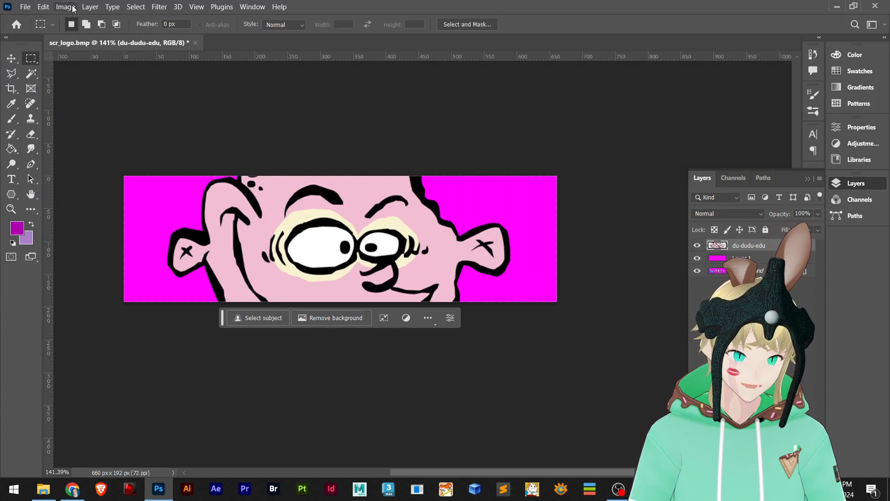
{"action": "left_click", "coordinate": [65, 6]}
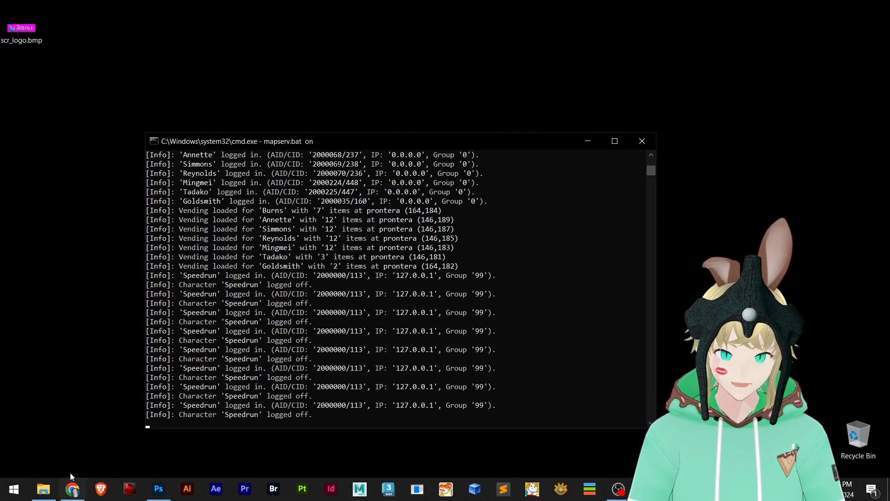
Launch respectRO.exe from the 01_Client folder and log in.
{"action": "left_click", "coordinate": [43, 489]}
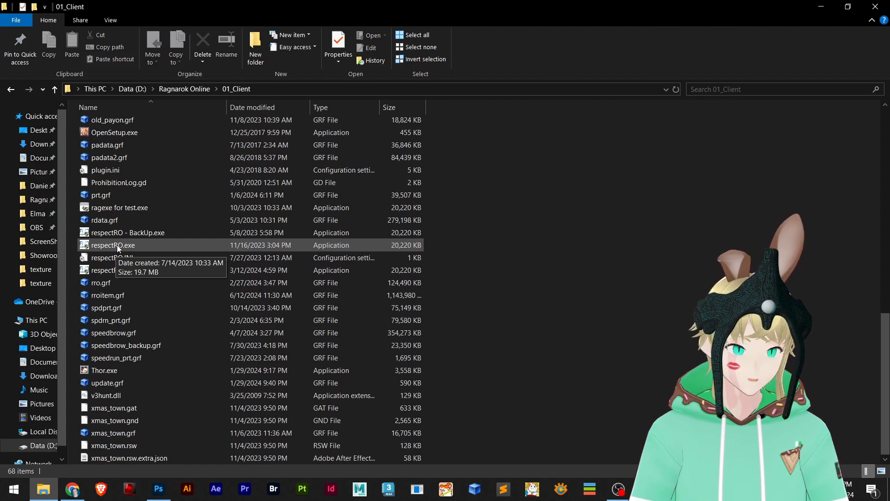
{"action": "left_click", "coordinate": [112, 245]}
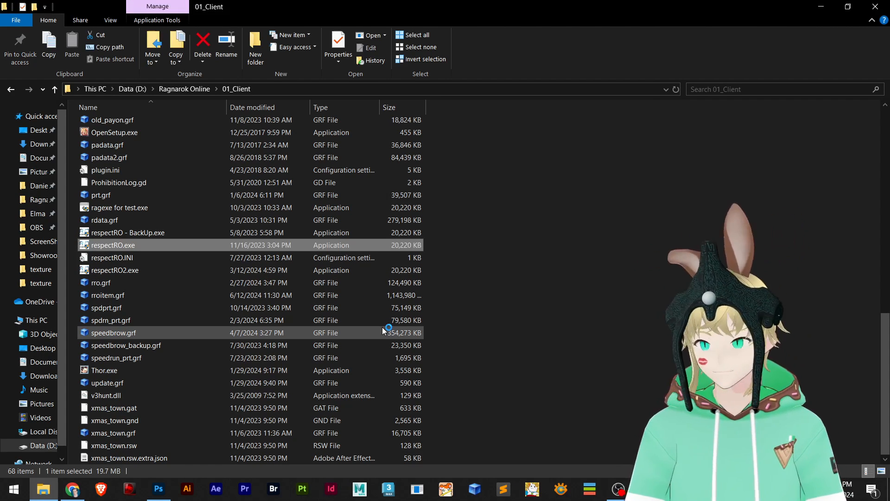
{"action": "double_click", "coordinate": [113, 244]}
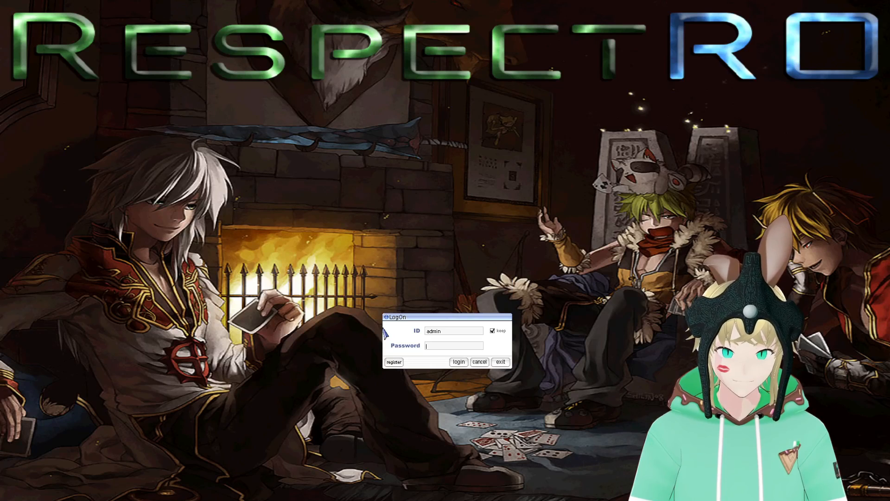
{"action": "left_click", "coordinate": [458, 361]}
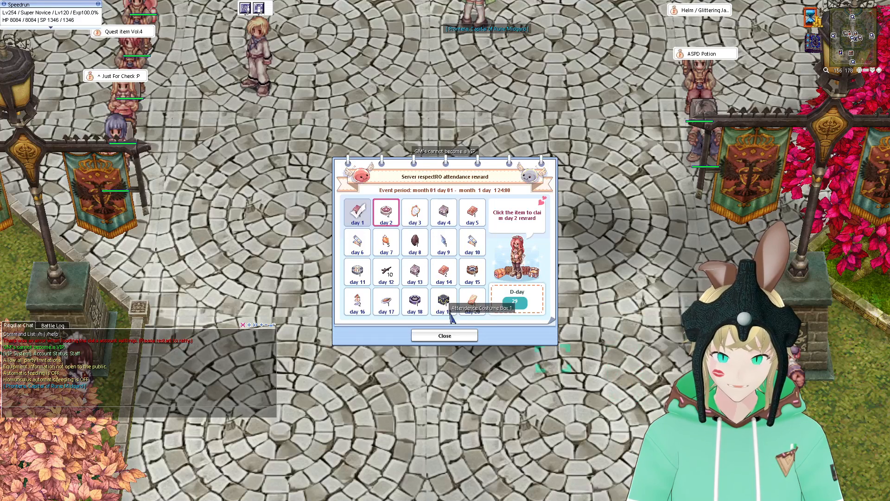
Claim the day 2 attendance reward and dismiss the attendance window.
{"action": "left_click", "coordinate": [386, 212]}
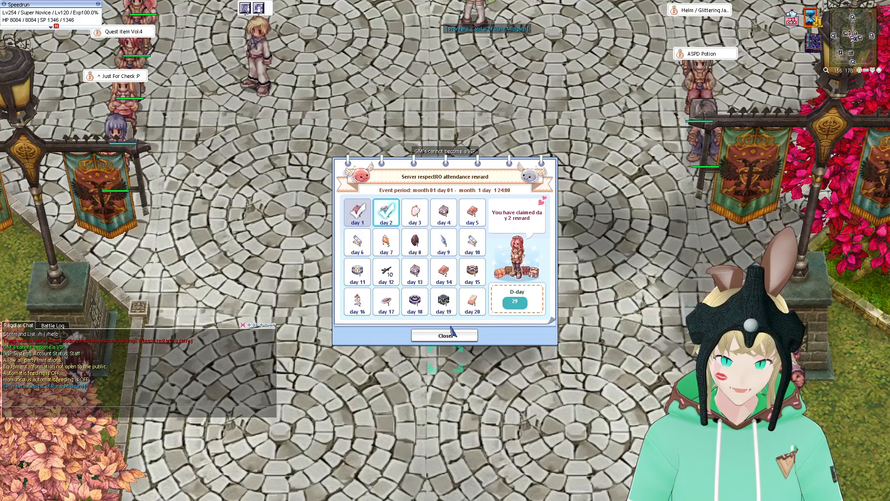
{"action": "left_click", "coordinate": [444, 335]}
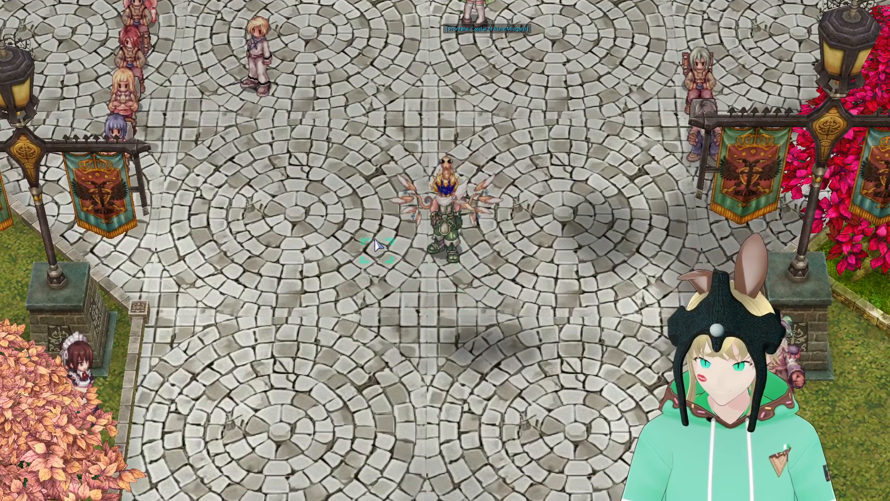
{"action": "left_click", "coordinate": [318, 203]}
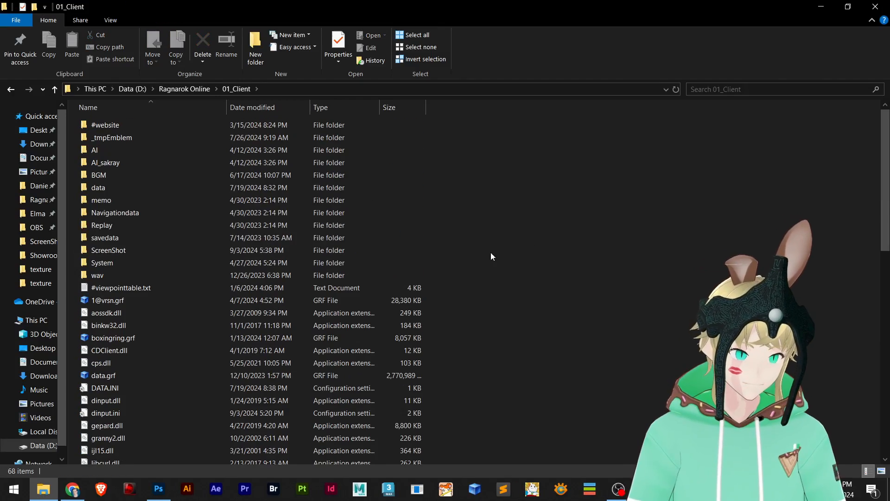
View screenrespectRO023.jpg up close in Photos, then close the viewer.
{"action": "double_click", "coordinate": [107, 249]}
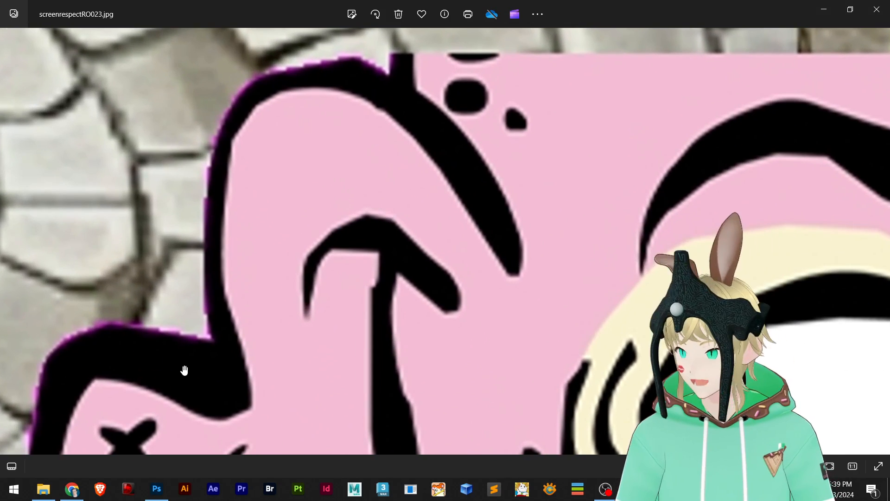
{"action": "scroll", "scroll_direction": "down", "scroll_amount": 3}
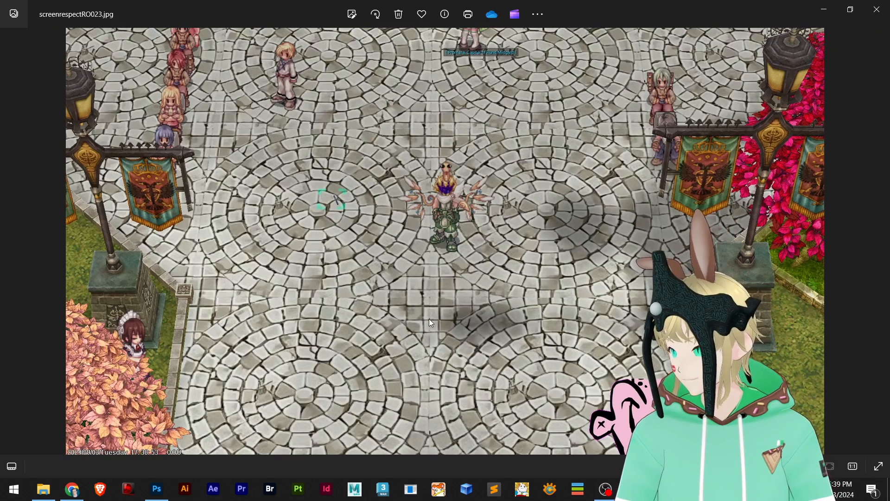
{"action": "mouse_move", "coordinate": [879, 10]}
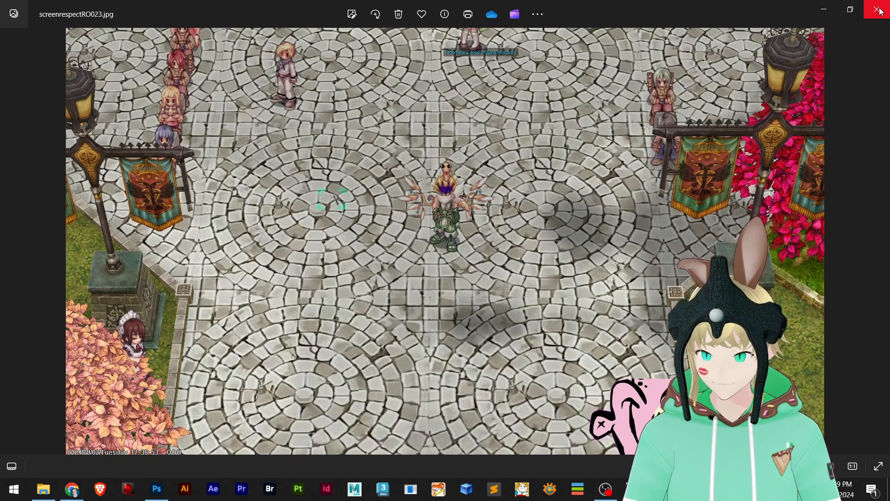
{"action": "left_click", "coordinate": [879, 10]}
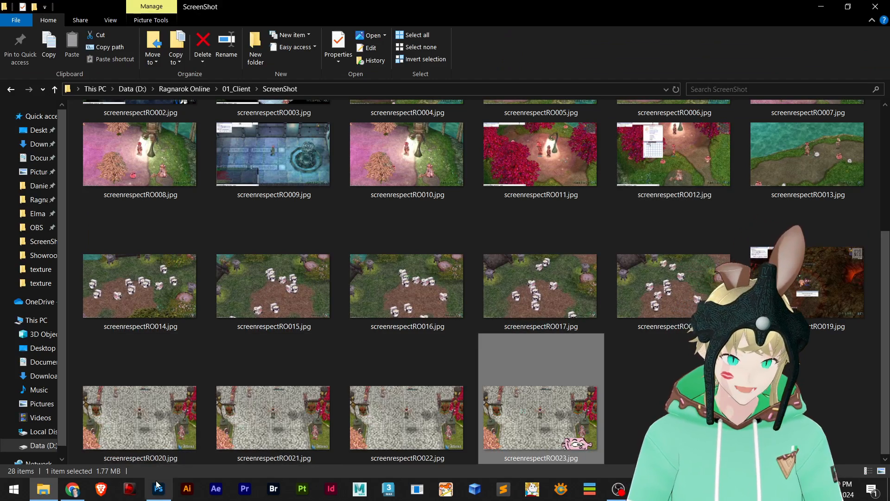
Return to Photoshop and toggle layer visibility to check the rAthena logo layer, then hide it.
{"action": "left_click", "coordinate": [157, 489]}
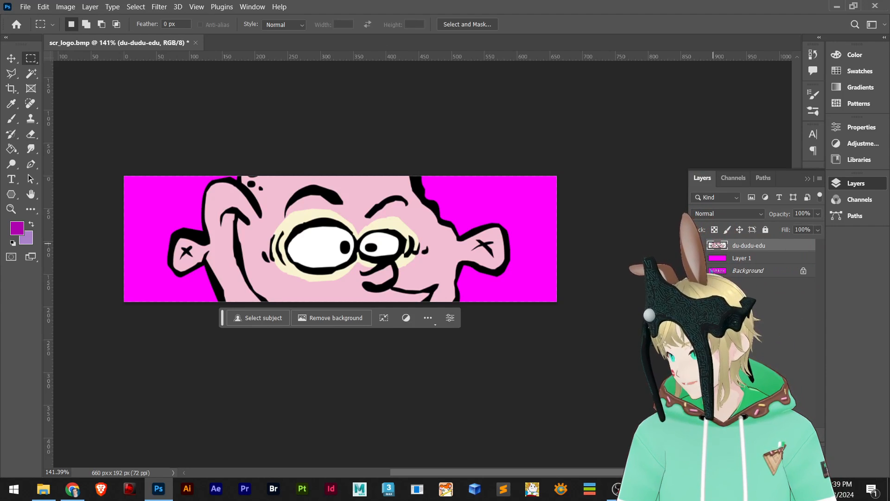
{"action": "left_click", "coordinate": [742, 257]}
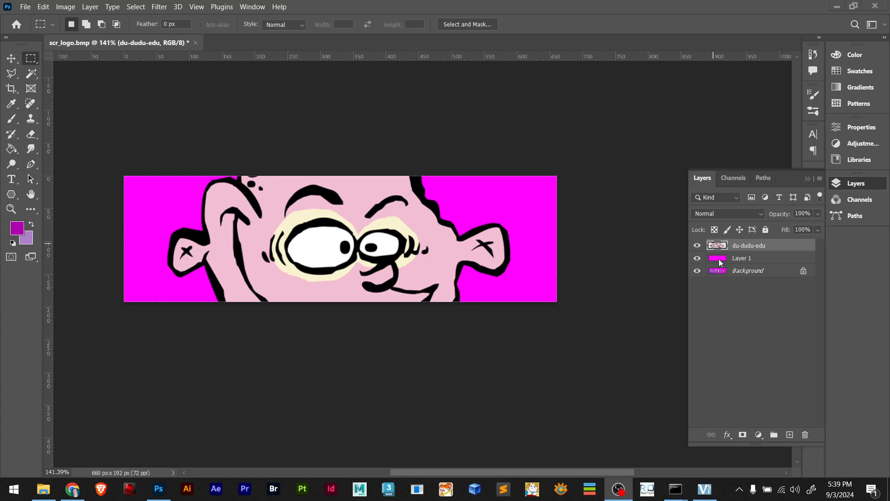
{"action": "left_click", "coordinate": [742, 258]}
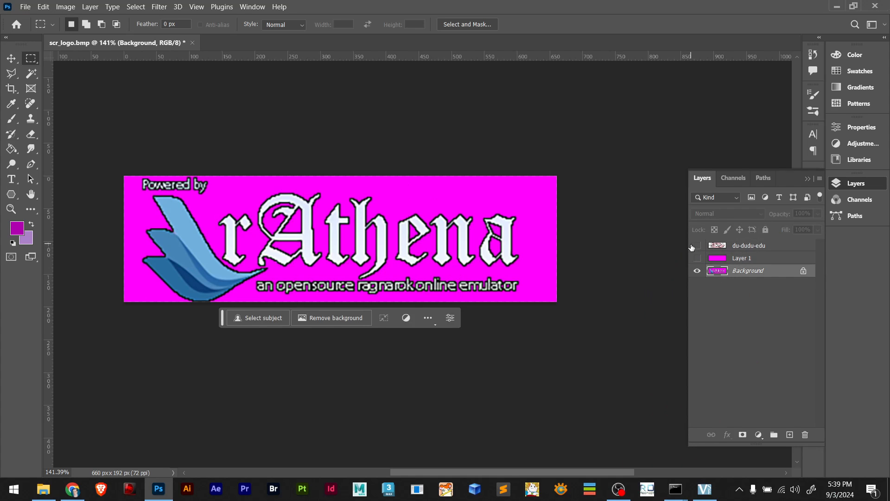
{"action": "left_click", "coordinate": [697, 270]}
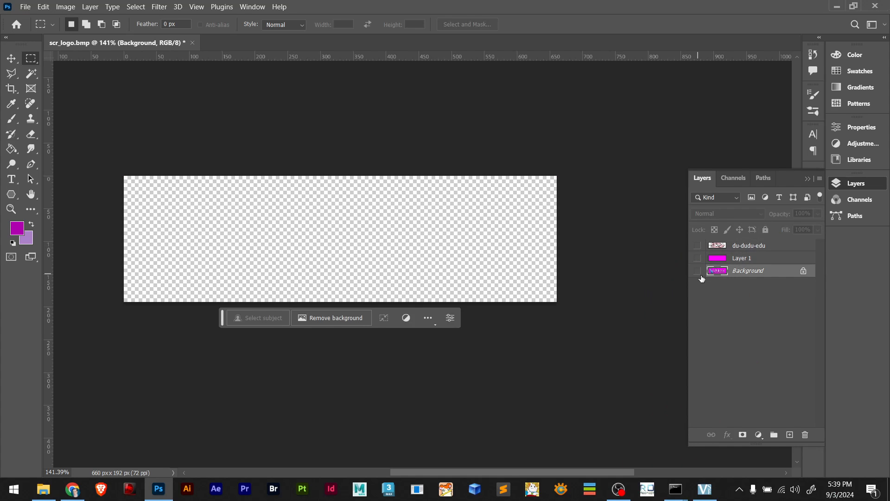
Show the solid magenta and cartoon face layers and make du-dudu-edu the active layer.
{"action": "left_click", "coordinate": [697, 258]}
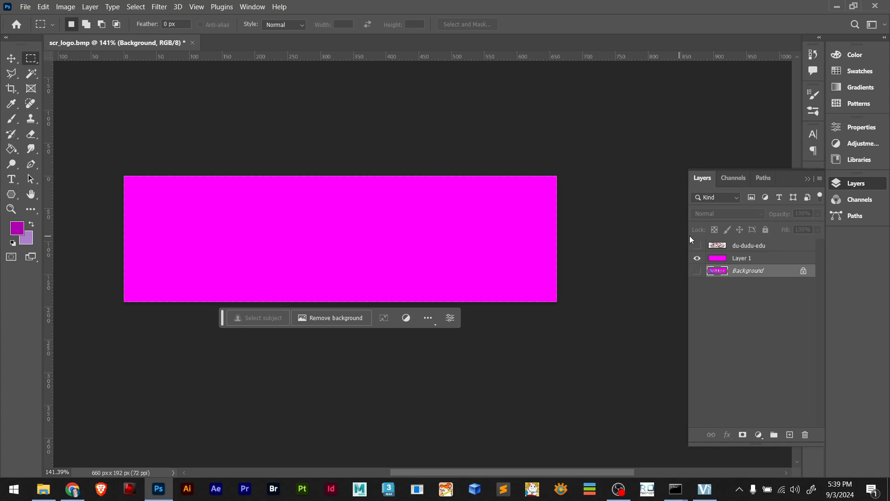
{"action": "left_click", "coordinate": [697, 245]}
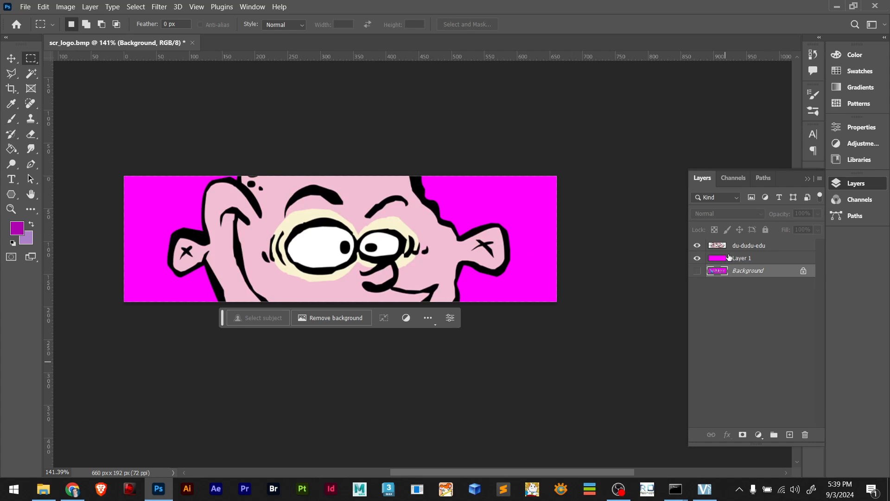
{"action": "left_click", "coordinate": [748, 244]}
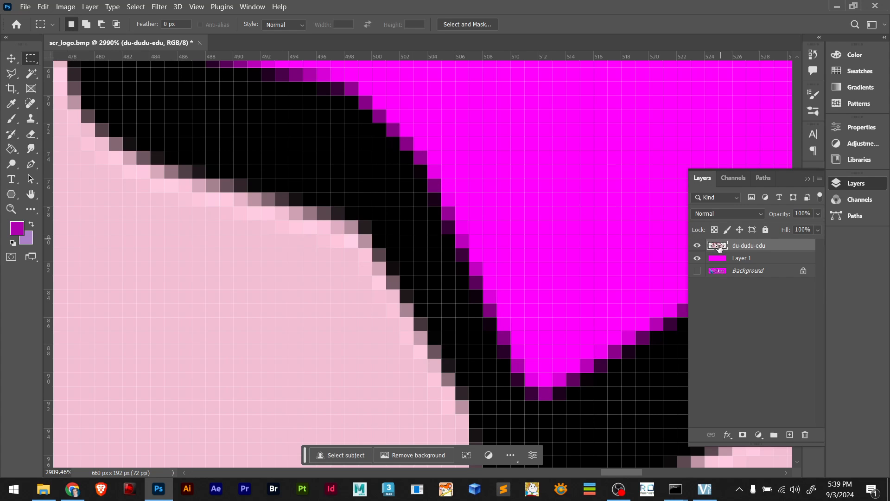
{"action": "mouse_move", "coordinate": [717, 245]}
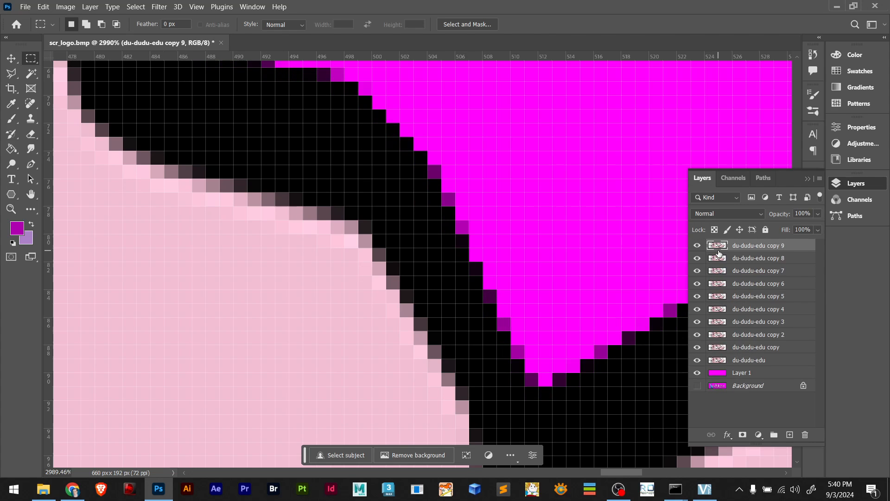
{"action": "mouse_move", "coordinate": [744, 243]}
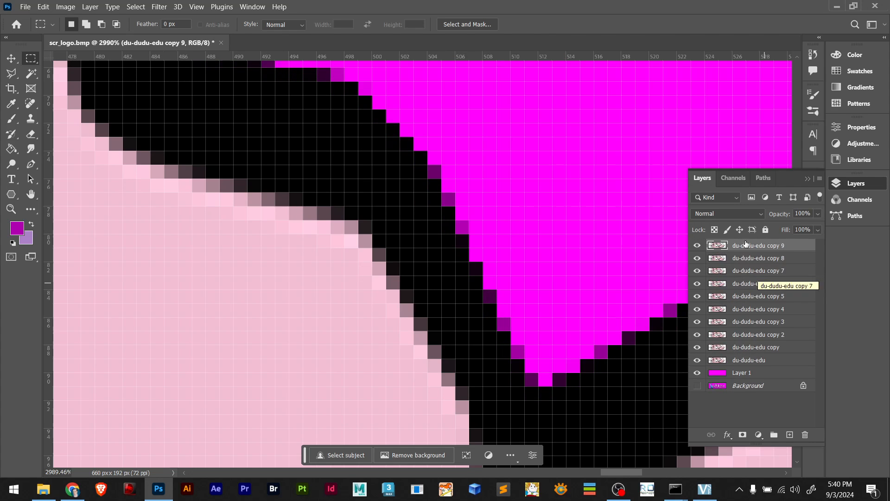
{"action": "mouse_move", "coordinate": [752, 358]}
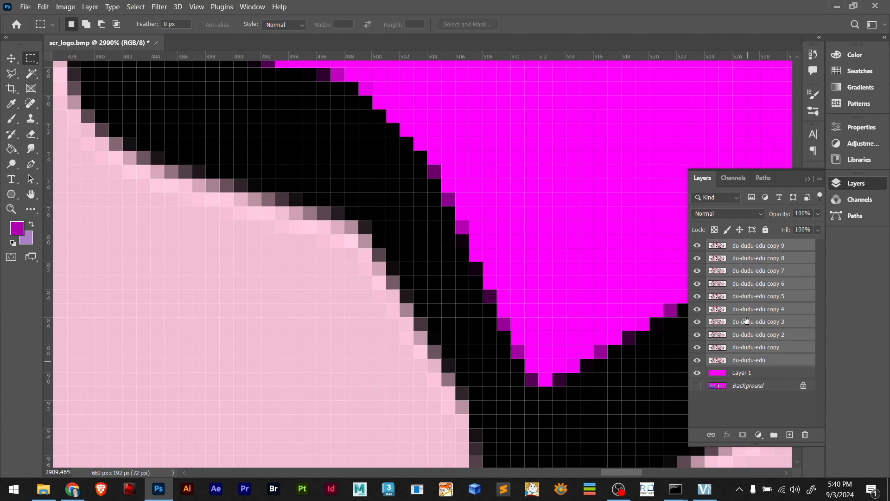
Convert the stacked face copies into a smart object, then rasterize it back to pixels.
{"action": "right_click", "coordinate": [757, 308]}
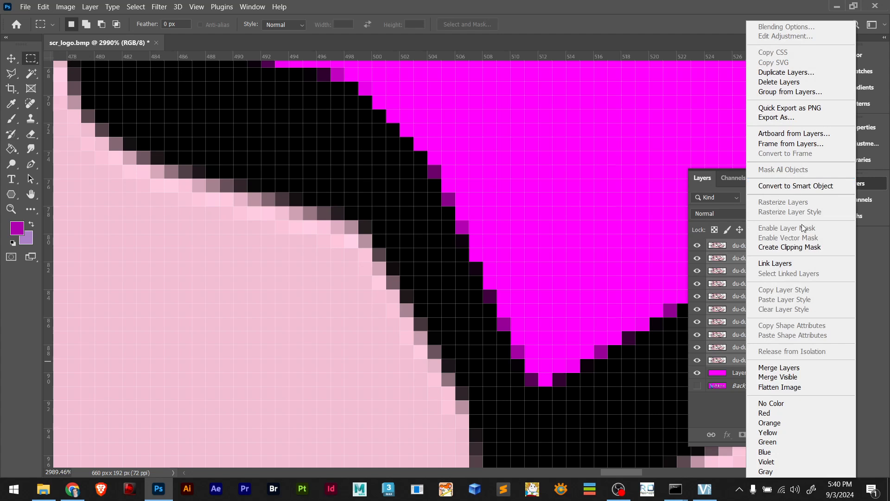
{"action": "left_click", "coordinate": [779, 368]}
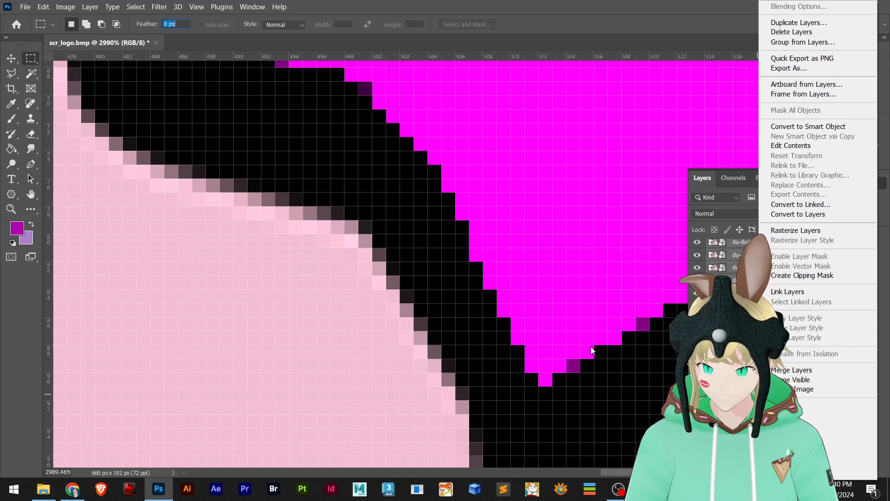
{"action": "mouse_move", "coordinate": [796, 230]}
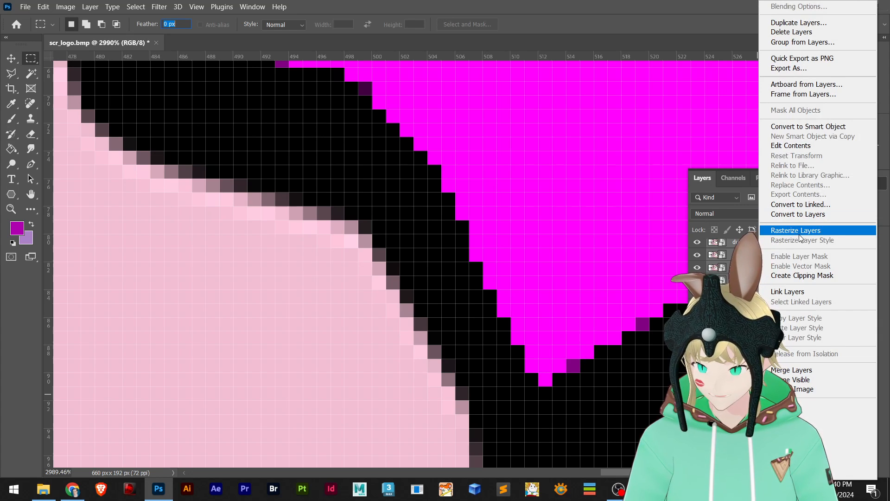
{"action": "left_click", "coordinate": [795, 229]}
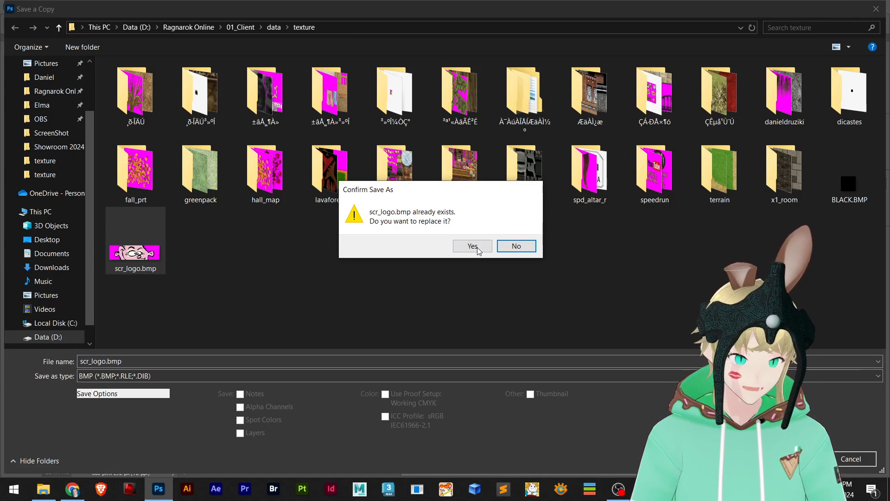
Confirm replacing the existing scr_logo.bmp in data\texture.
{"action": "left_click", "coordinate": [472, 246]}
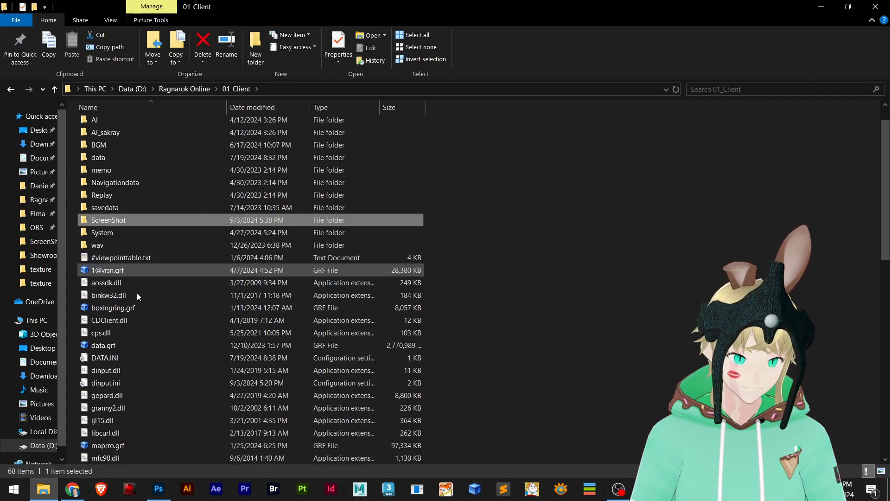
Launch respectRO.exe from the 01_Client folder to reach the login screen.
{"action": "scroll", "scroll_direction": "down", "scroll_amount": 3}
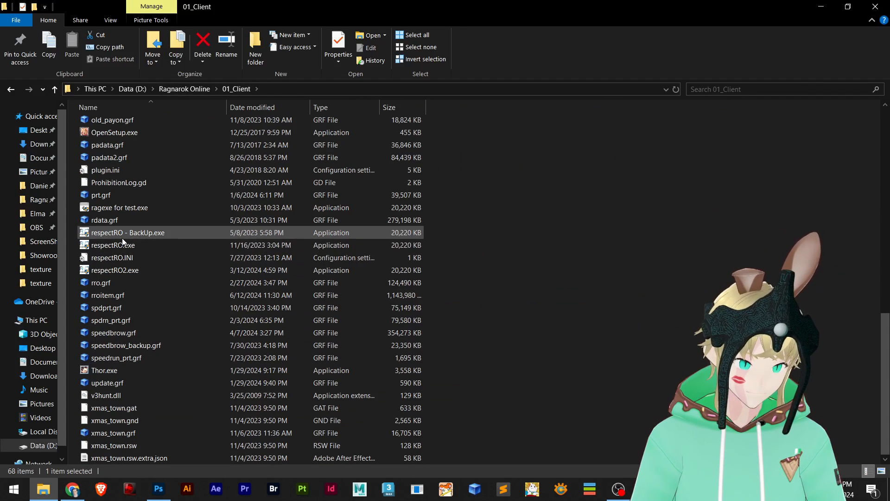
{"action": "left_click", "coordinate": [112, 245]}
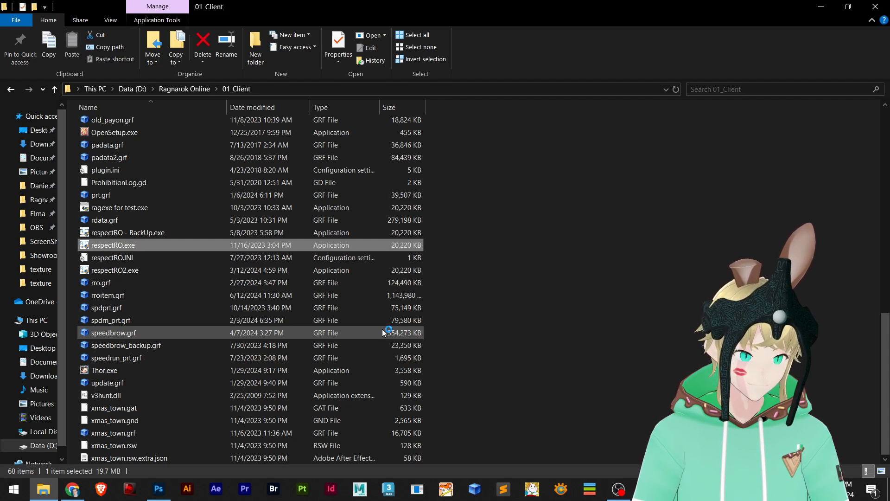
{"action": "double_click", "coordinate": [112, 245]}
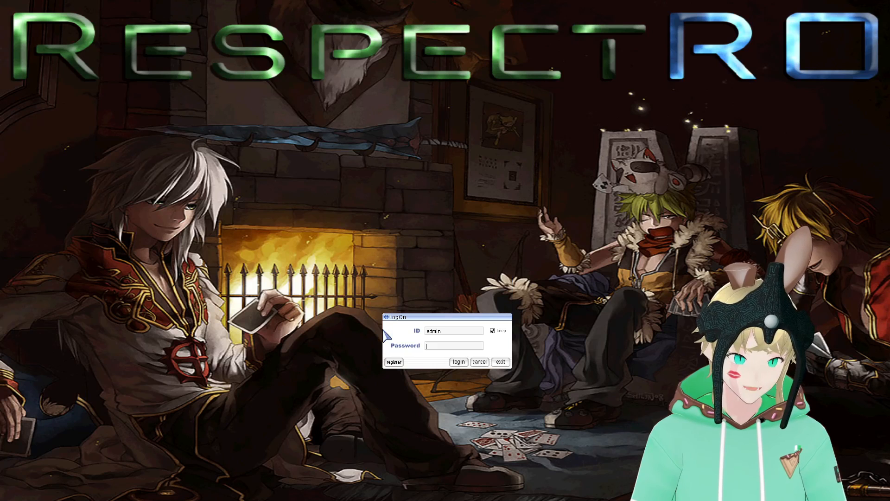
Log in with the saved account and enter the town square with the chosen character.
{"action": "left_click", "coordinate": [458, 362]}
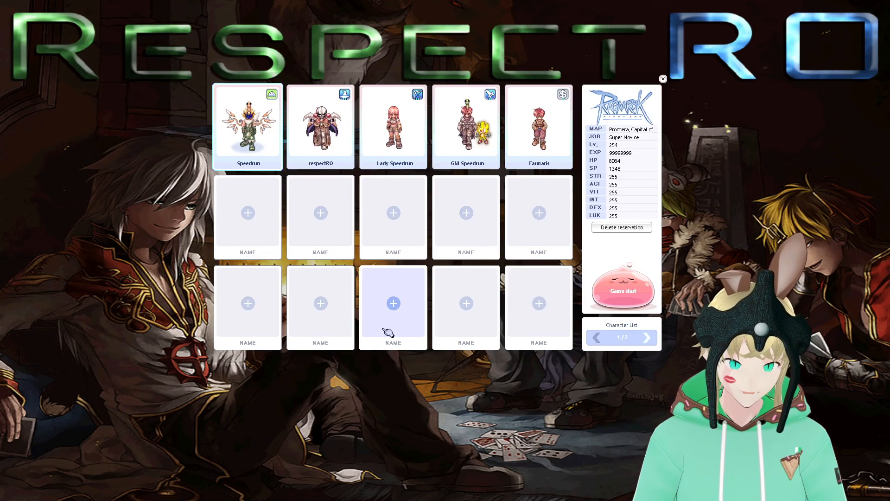
{"action": "left_click", "coordinate": [621, 289]}
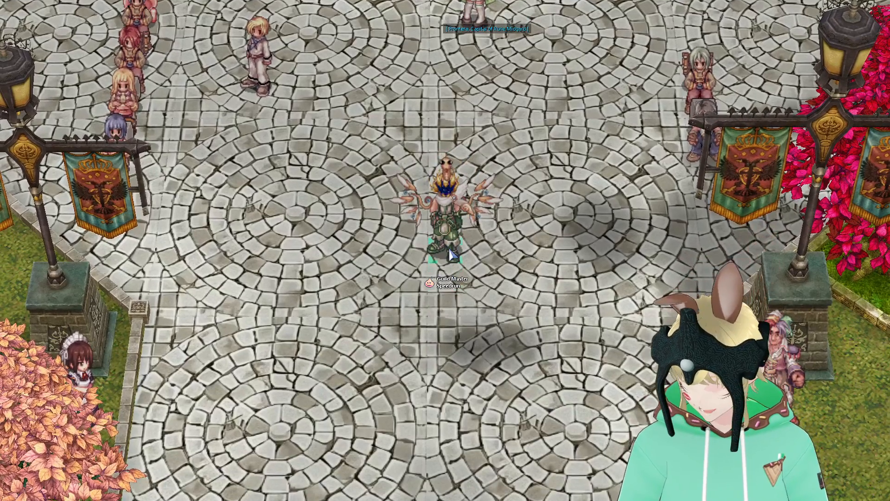
{"action": "left_click", "coordinate": [201, 282]}
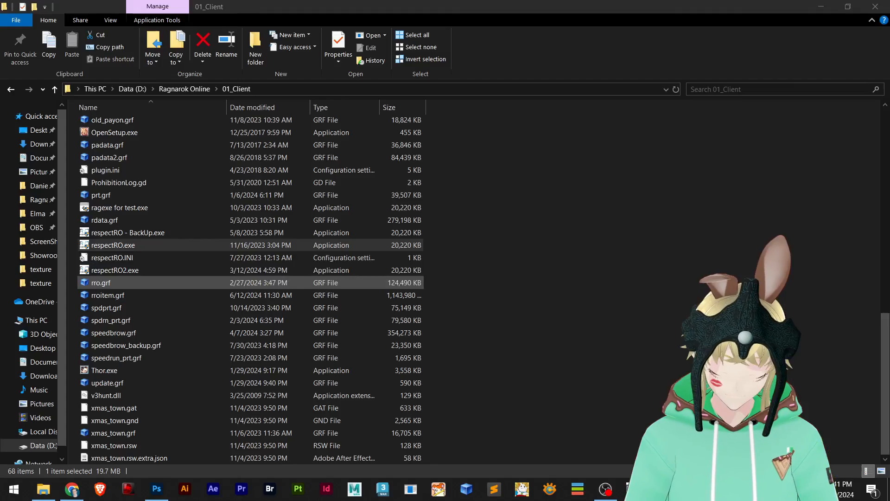
Open the ScreenShot folder at the top of 01_Client.
{"action": "scroll", "scroll_direction": "up", "scroll_amount": 3}
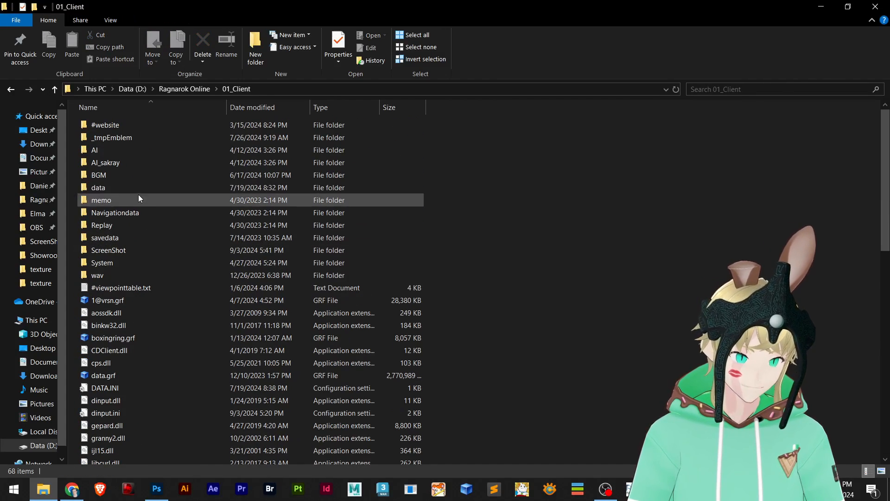
{"action": "mouse_move", "coordinate": [97, 187]}
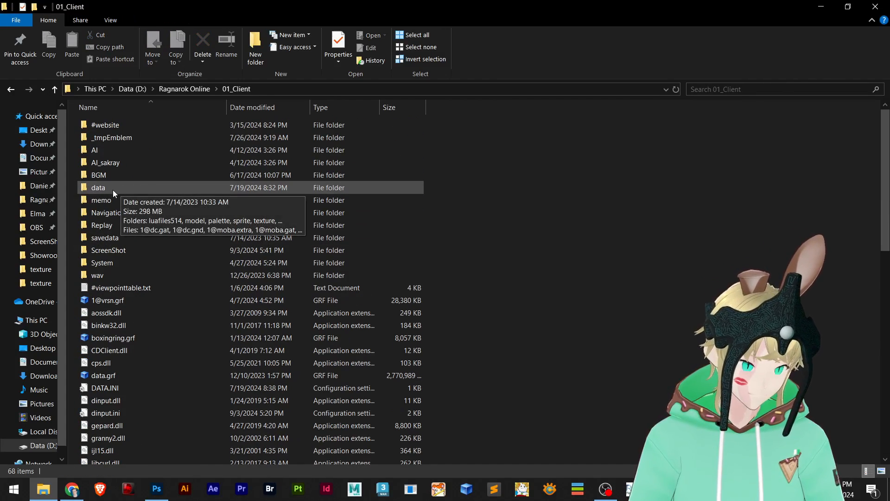
{"action": "left_click", "coordinate": [102, 263]}
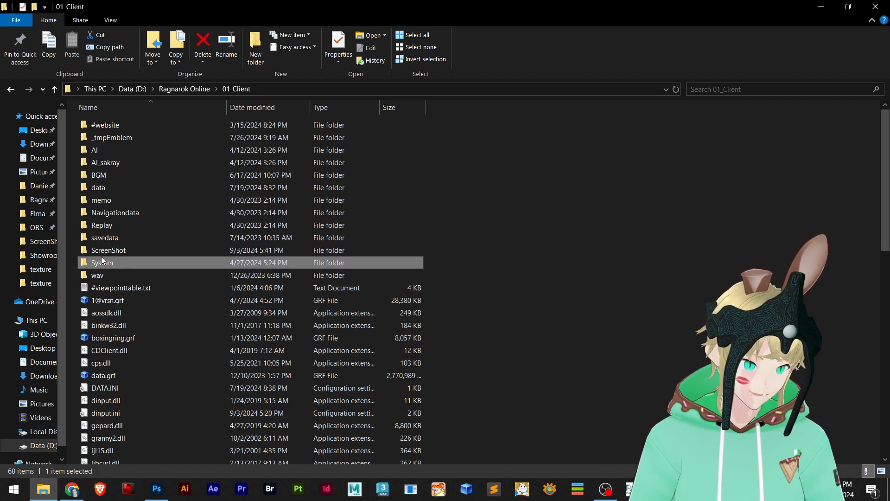
{"action": "double_click", "coordinate": [108, 262]}
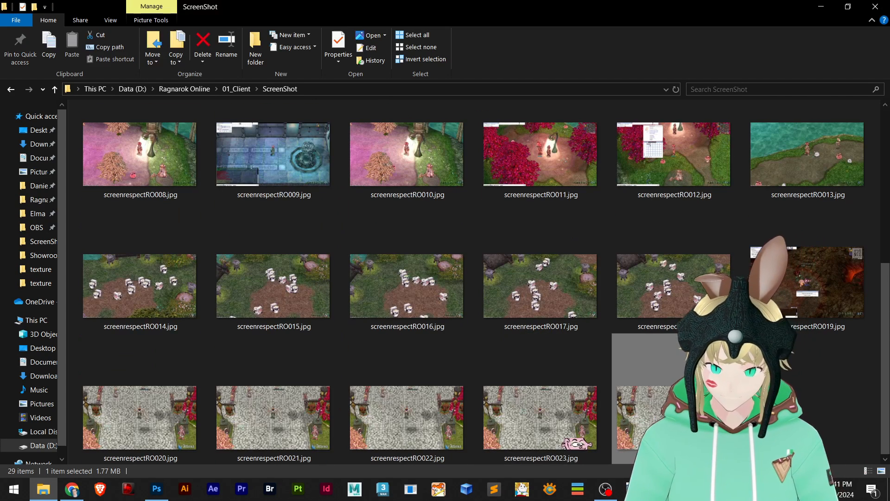